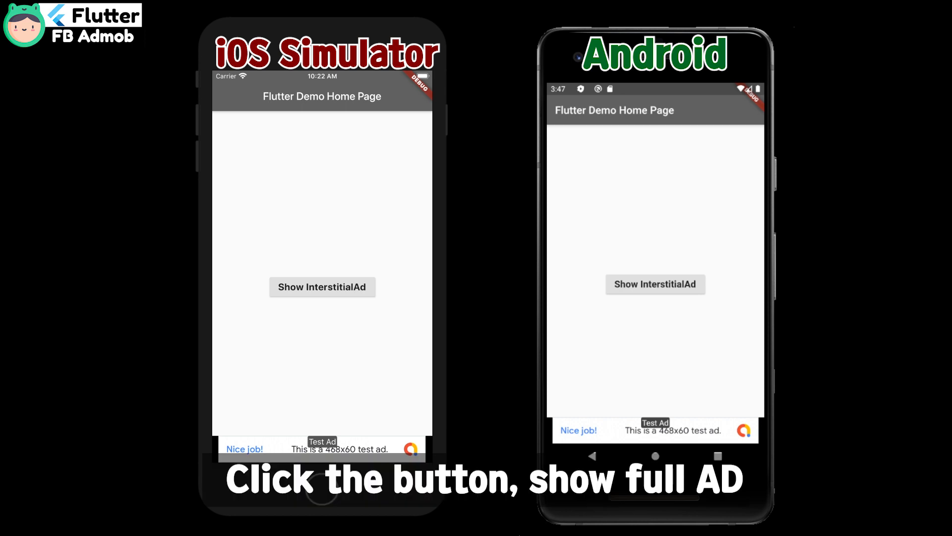
After demoing interstitial ads, search pub.dev for 'firebase admob' and view firebase_admob's Installing tab
left_click(322, 286)
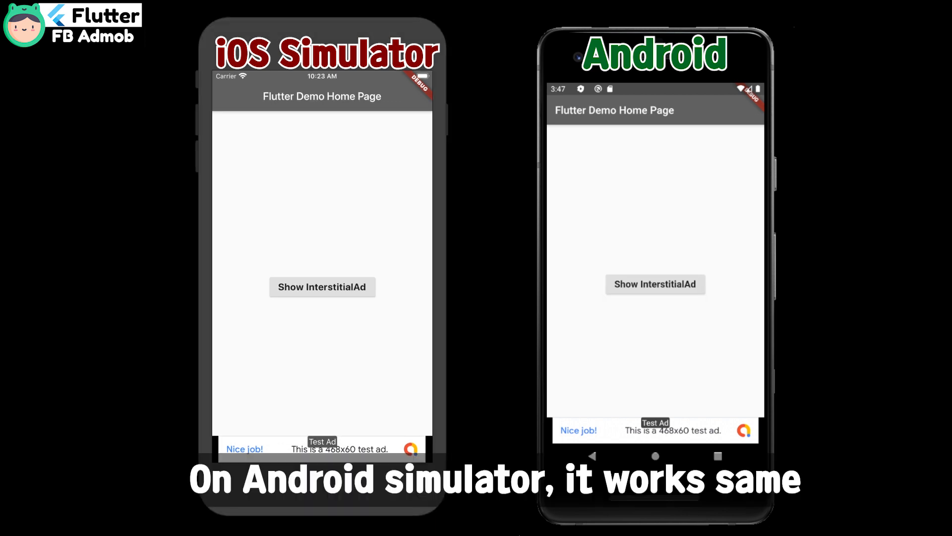
left_click(655, 284)
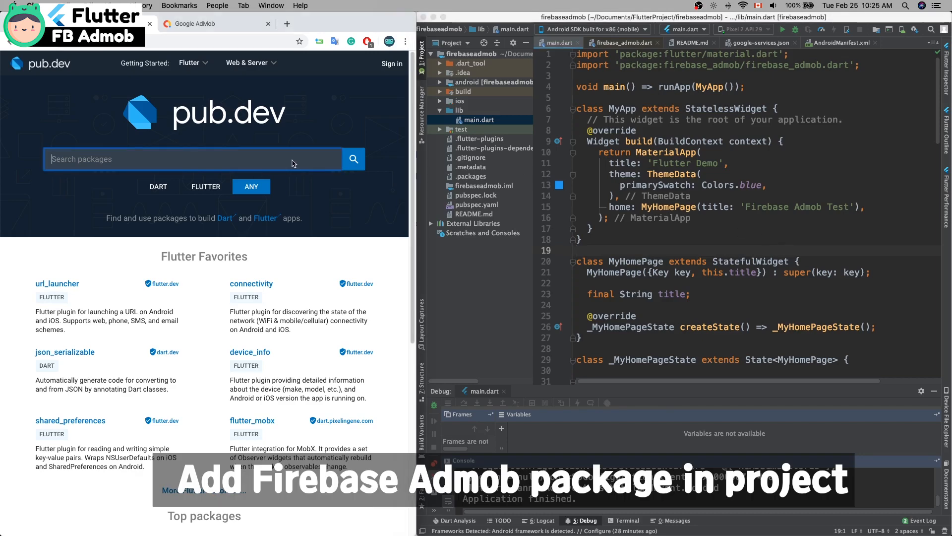
type("firebase admob")
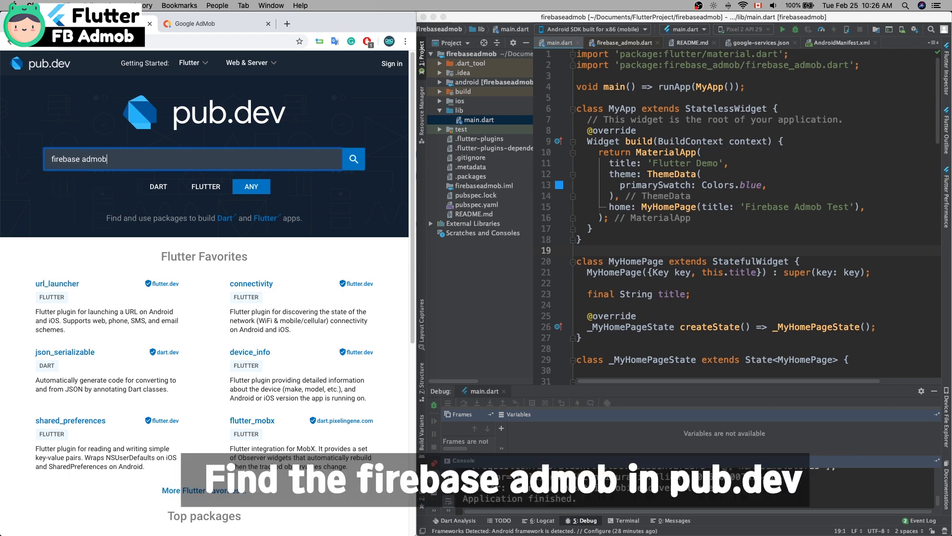
left_click(354, 159)
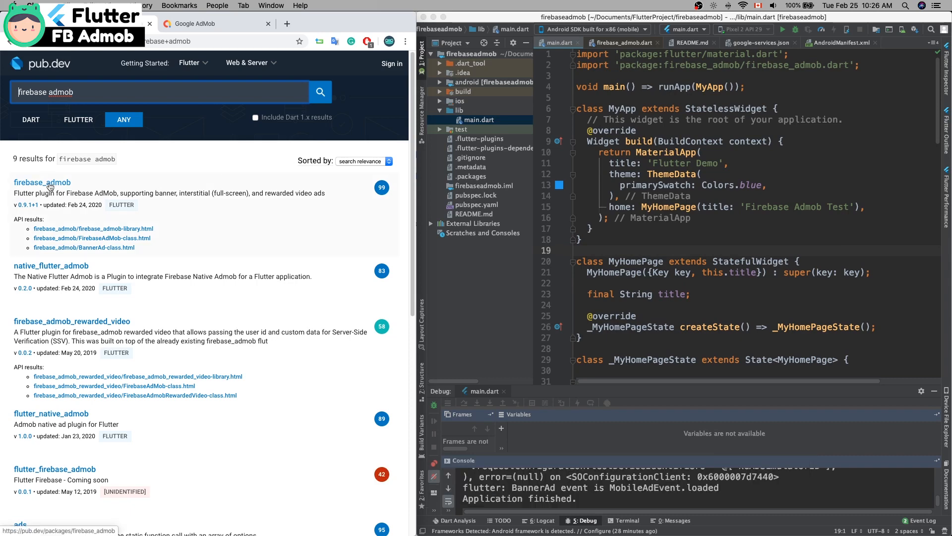
left_click(42, 182)
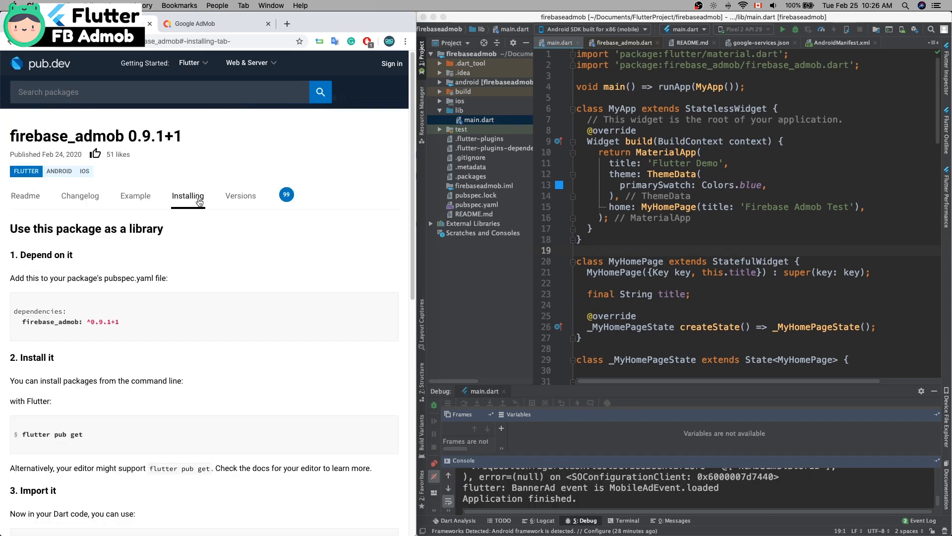
left_click(476, 205)
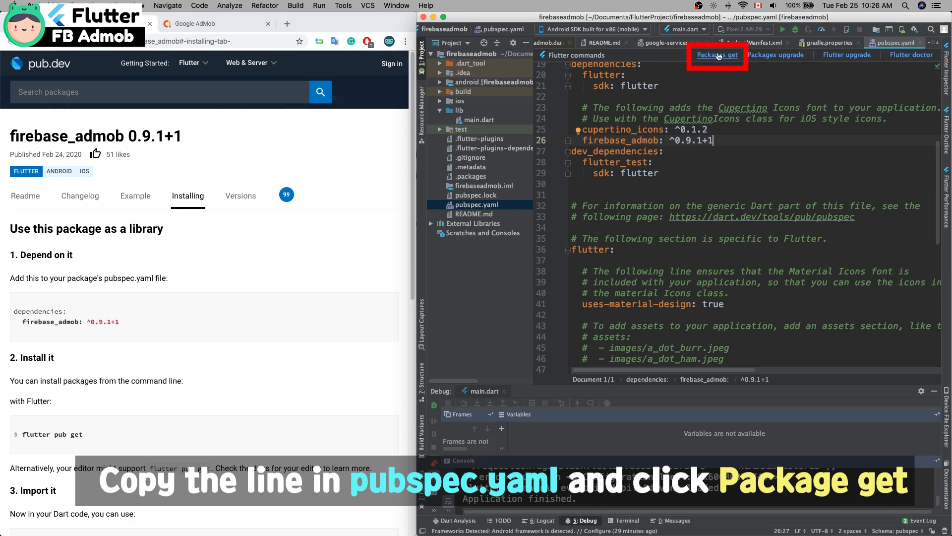
Run Packages get for firebase_admob and reopen main.dart at its import lines
left_click(718, 54)
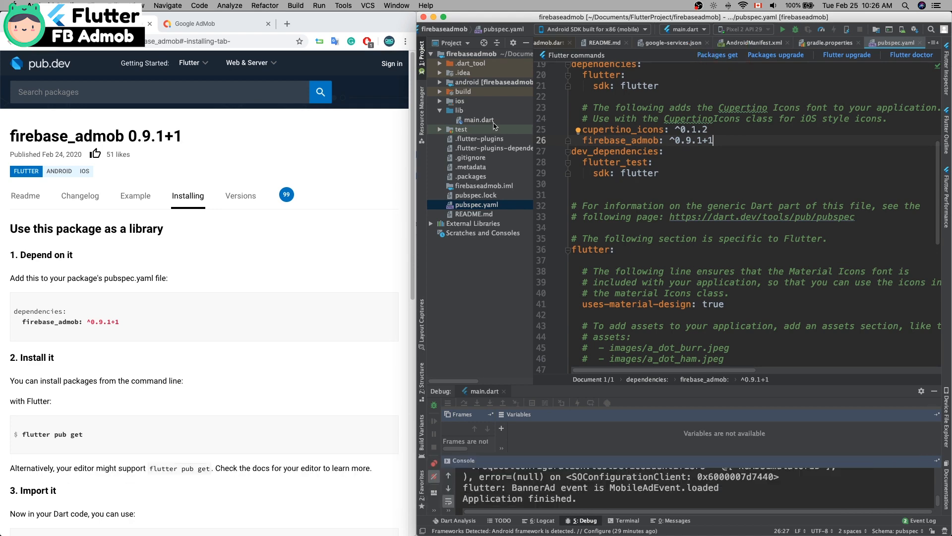
left_click(480, 119)
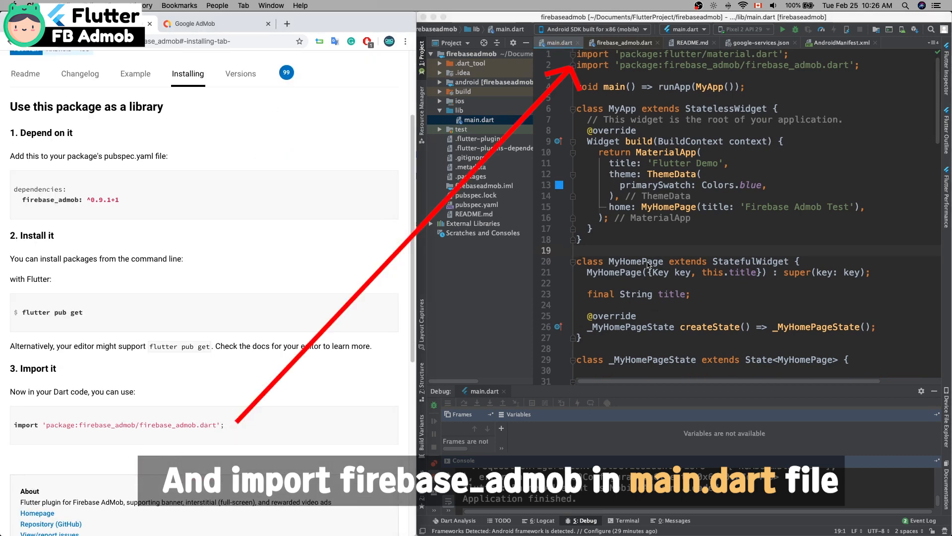
scroll("up", 3)
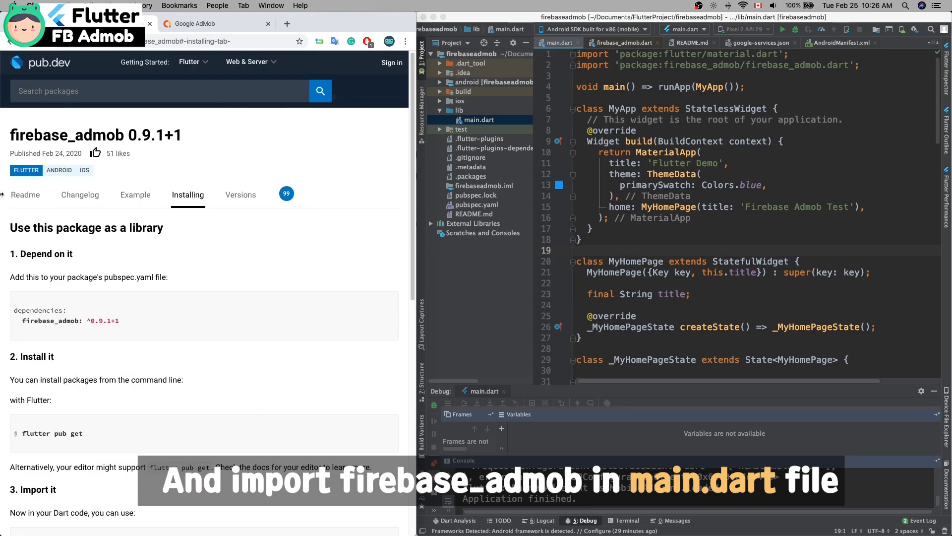
Read the package Readme and expand android > app > src in the Project tree
left_click(25, 195)
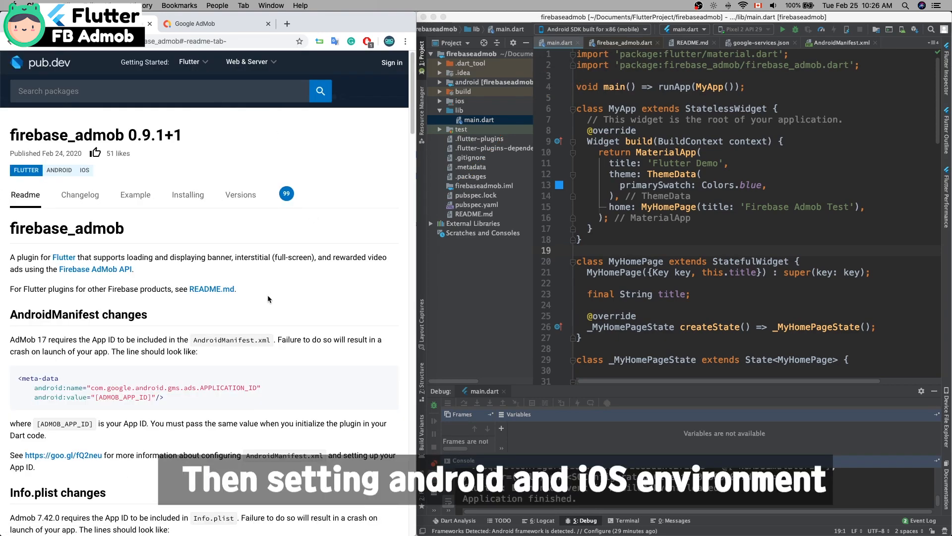
scroll("down", 3)
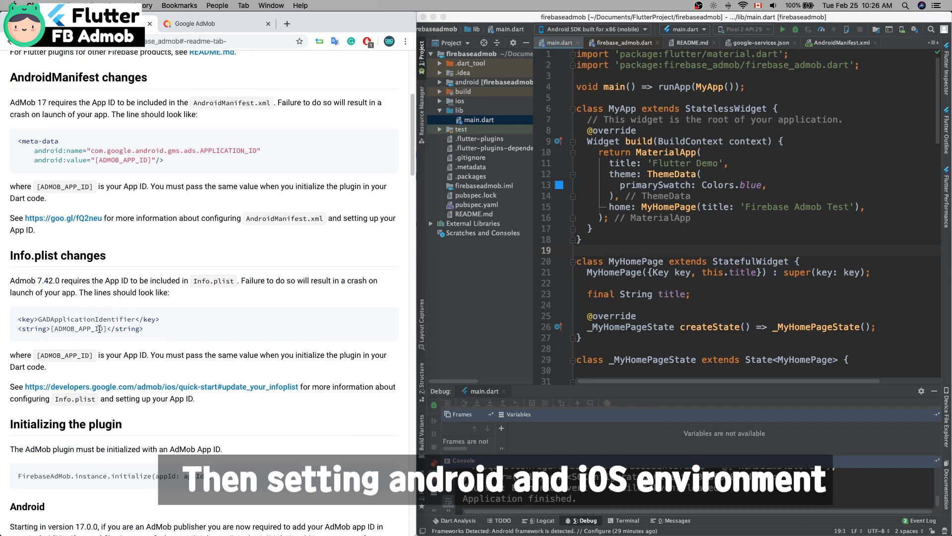
scroll("down", 3)
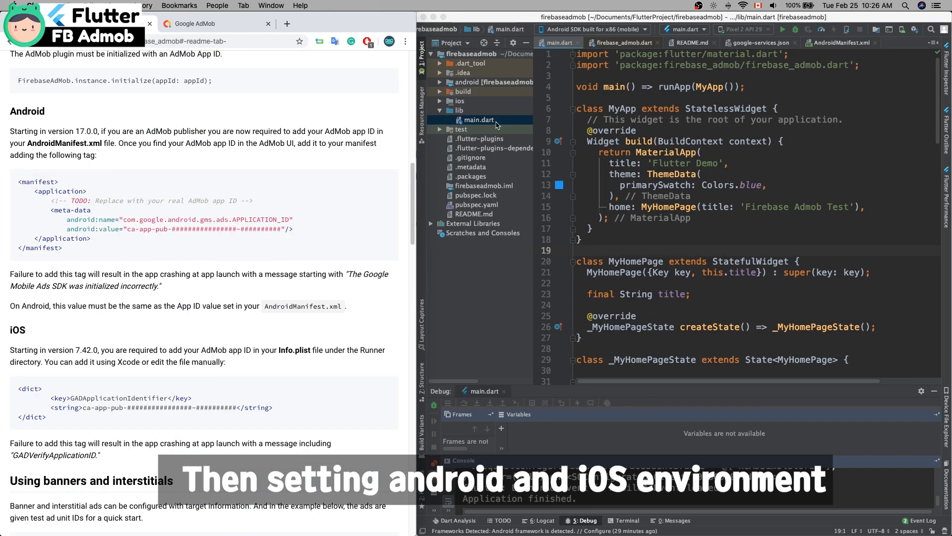
left_click(439, 82)
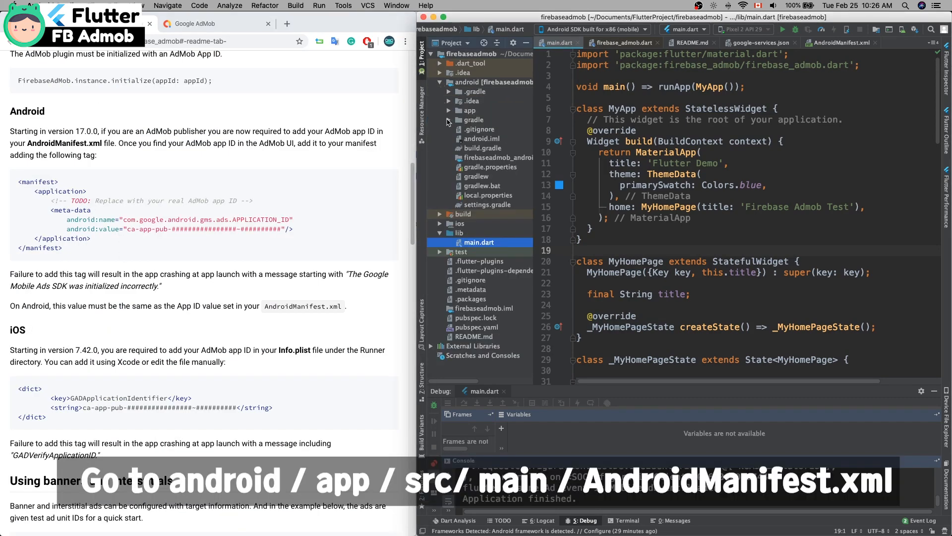
left_click(449, 110)
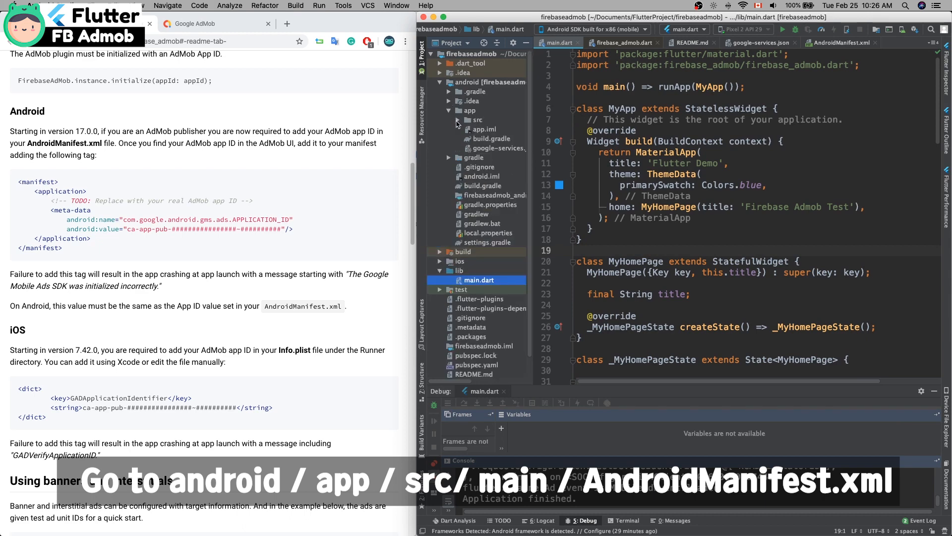
left_click(457, 119)
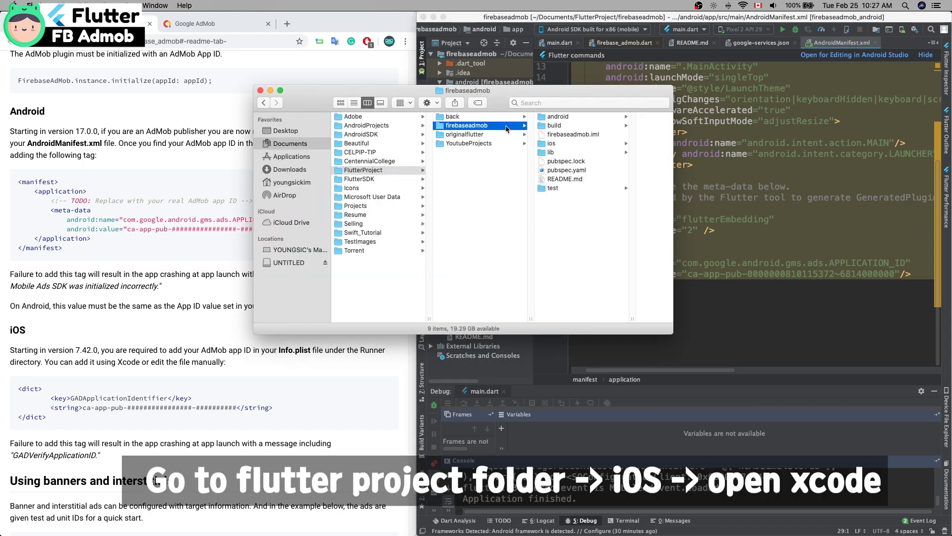
Open Runner.xcworkspace from the firebaseadmob project's ios folder in Xcode
left_click(551, 144)
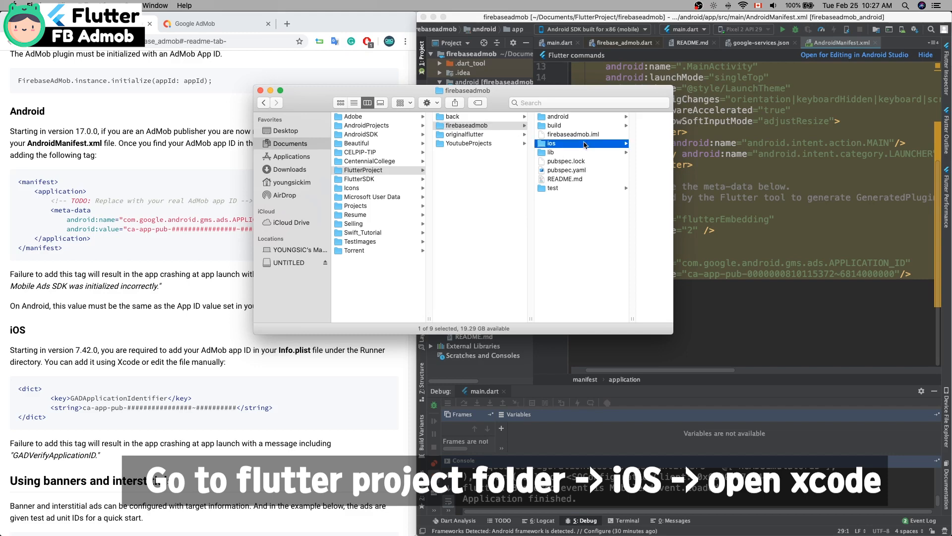
left_click(494, 170)
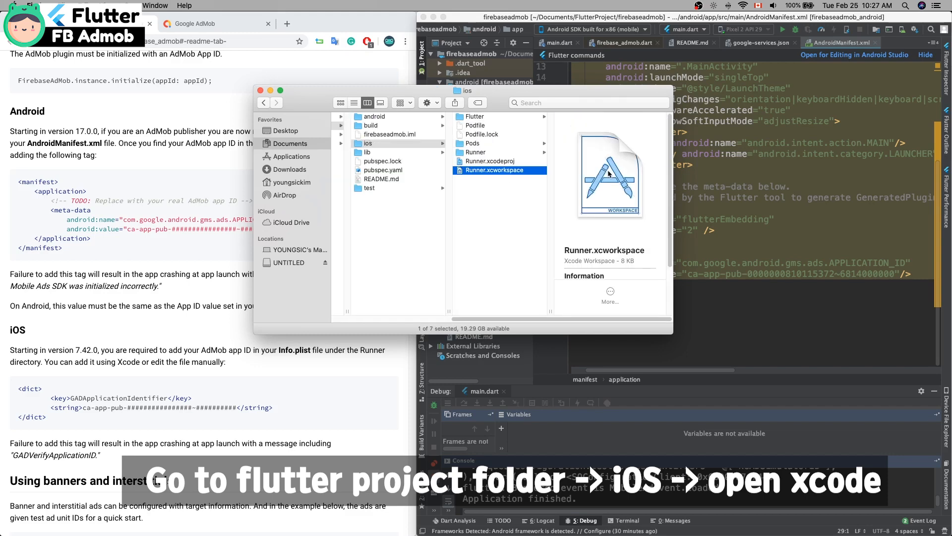
double_click(494, 170)
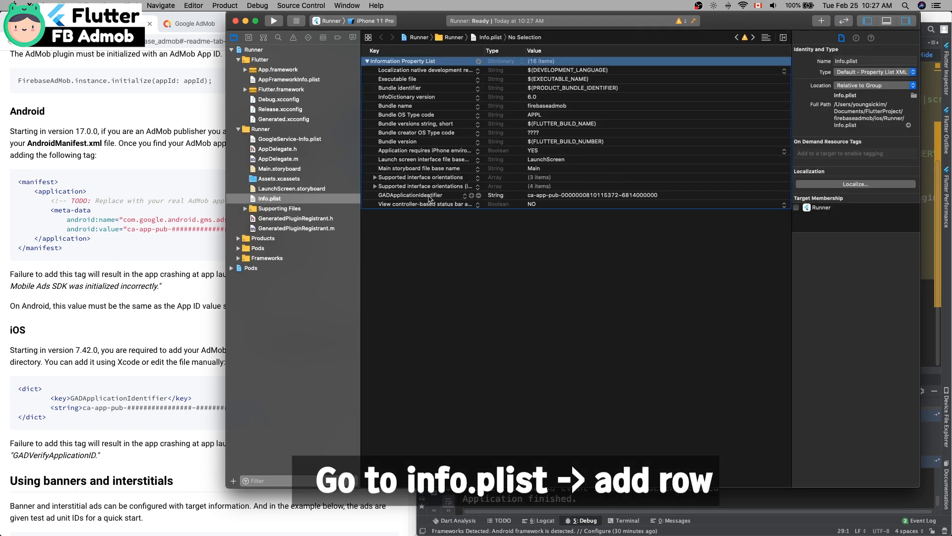
Add a GADApplicationIdentifier row with the app ID value to Runner's Info.plist
left_click(410, 195)
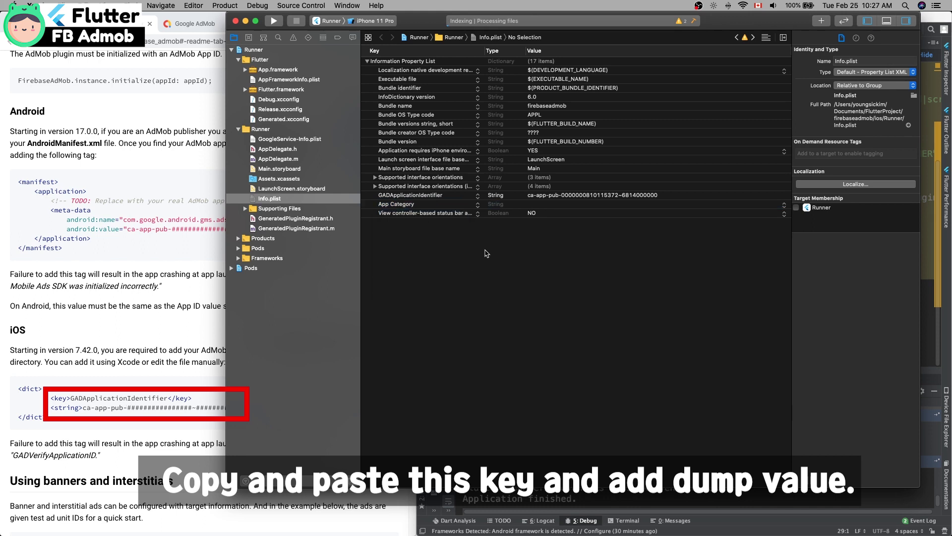
left_click(425, 195)
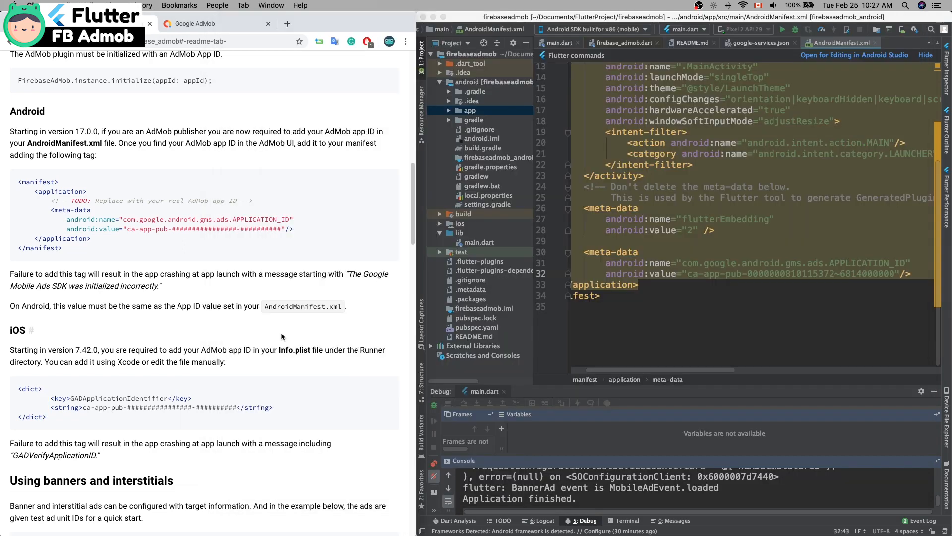
Copy the pub.dev banner and interstitial sample code for use in main.dart
scroll("down", 3)
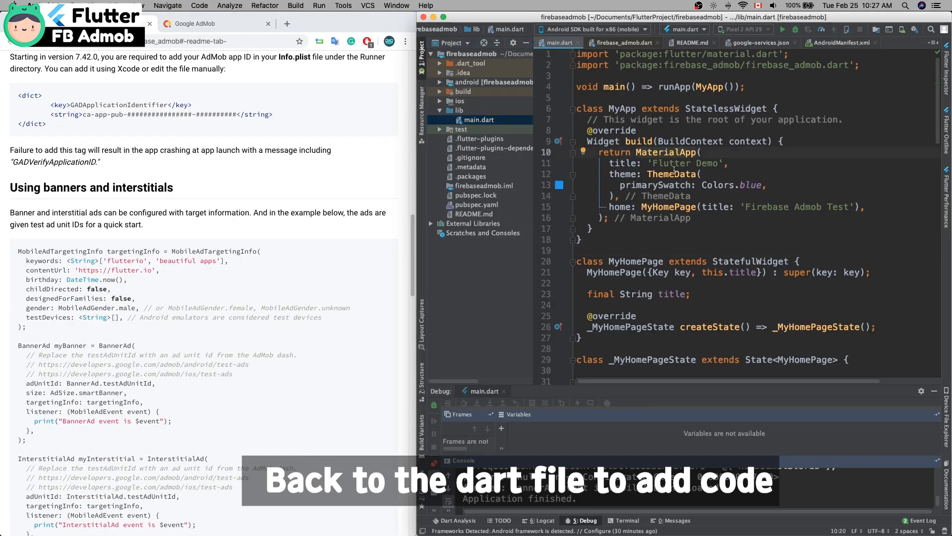
scroll("down", 3)
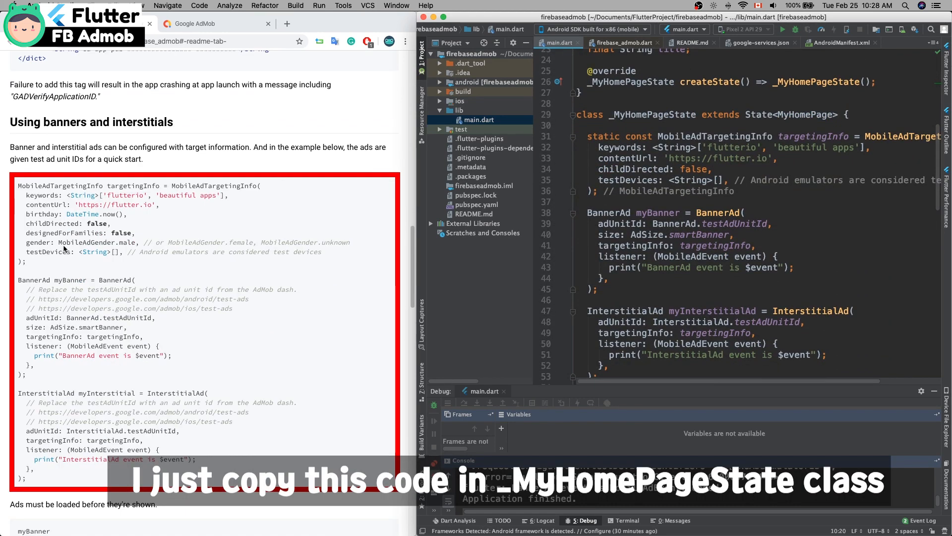
left_click_drag(19, 185, 323, 251)
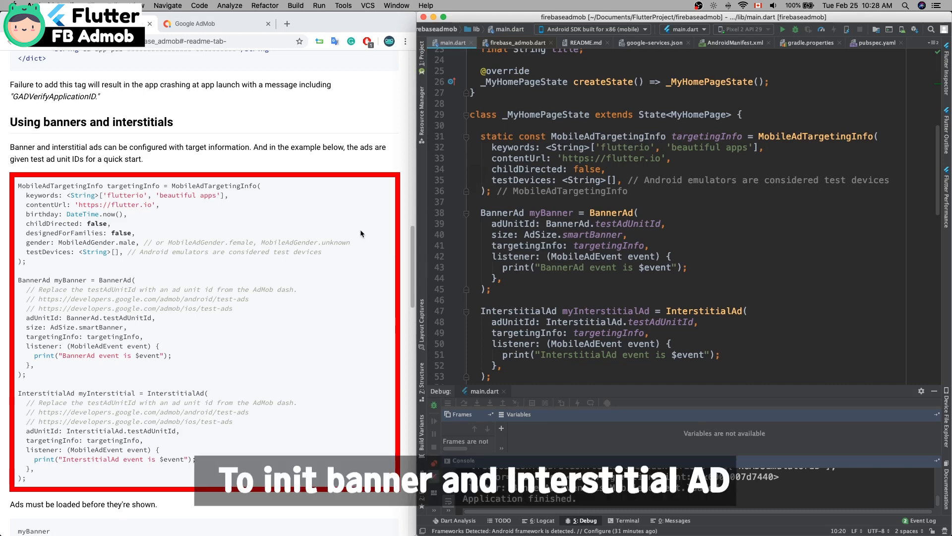
mouse_move(257, 339)
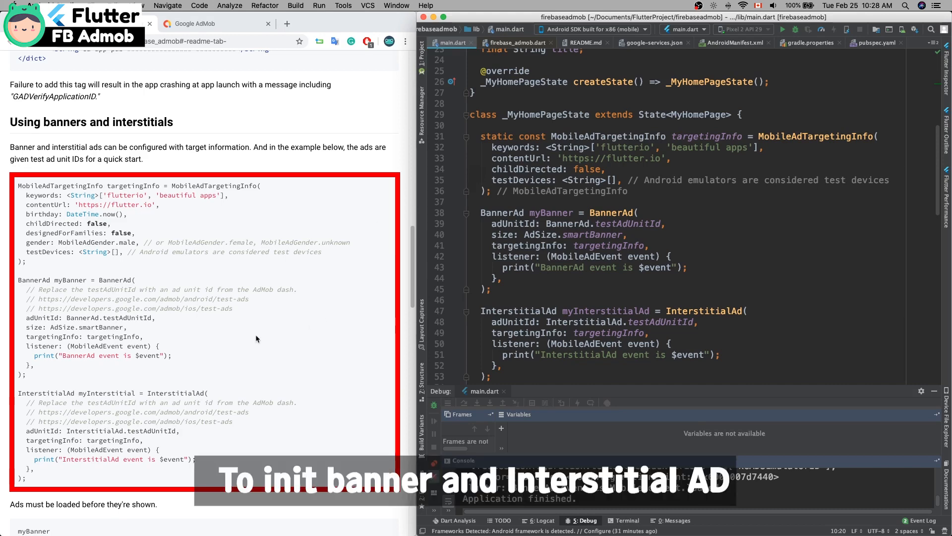
mouse_move(231, 346)
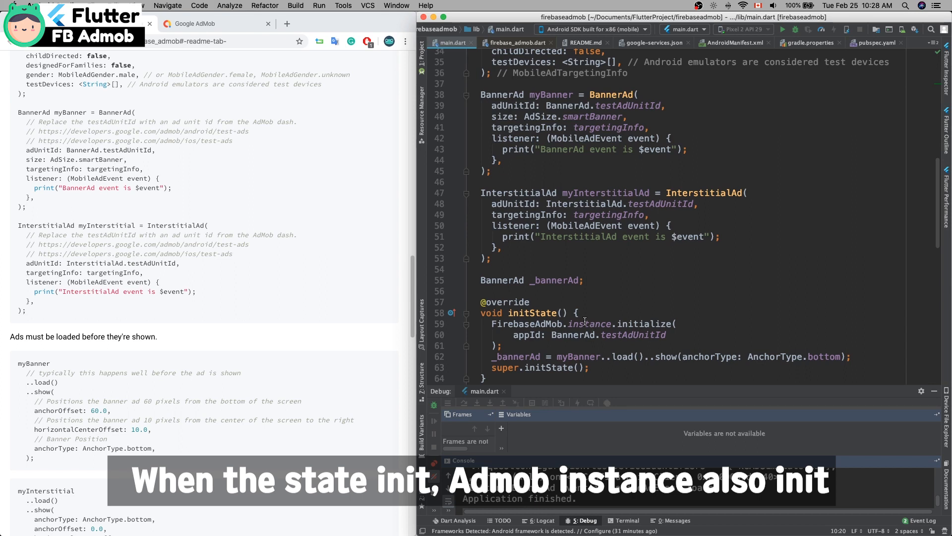
left_click(560, 280)
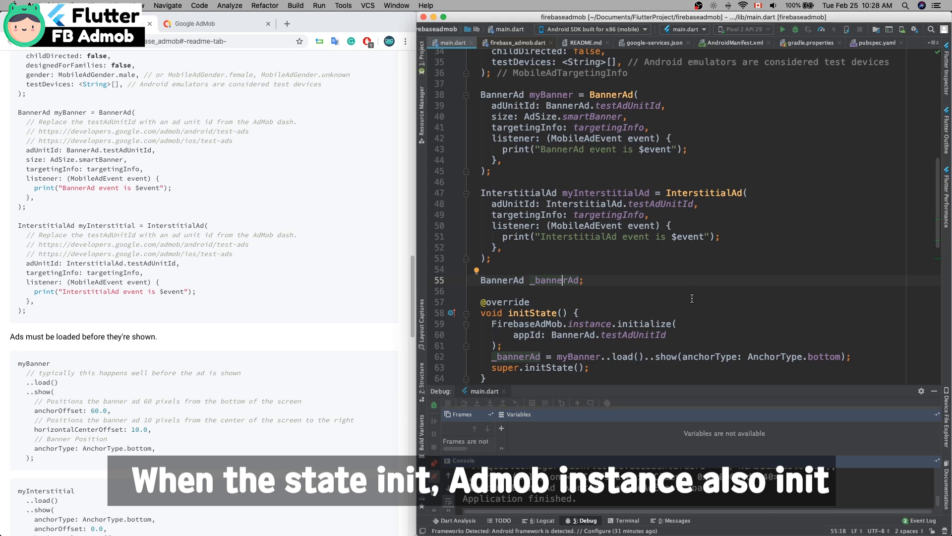
scroll("down", 3)
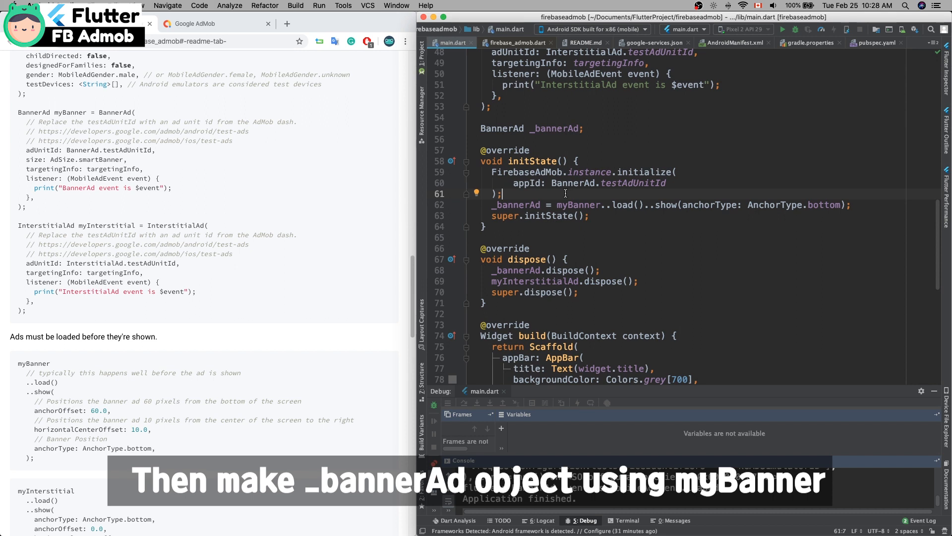
mouse_move(548, 172)
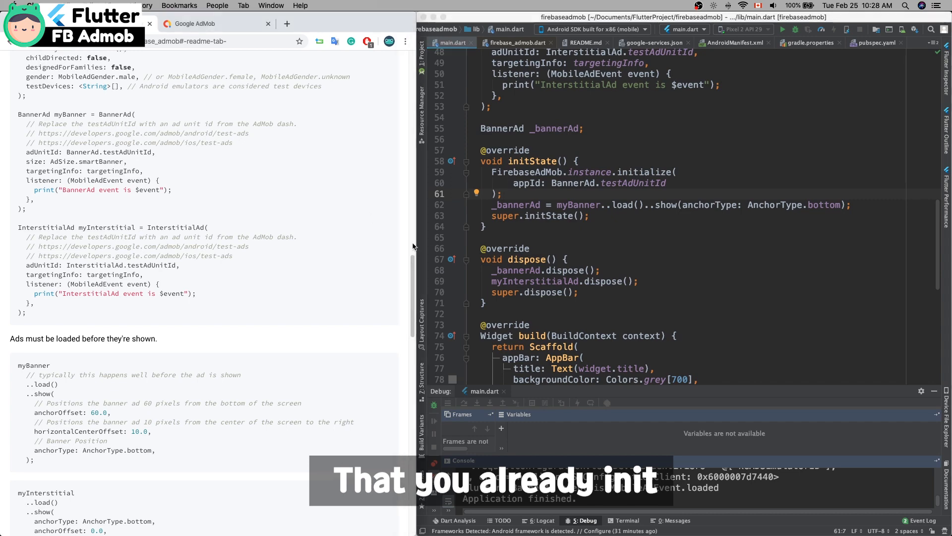
scroll("down", 3)
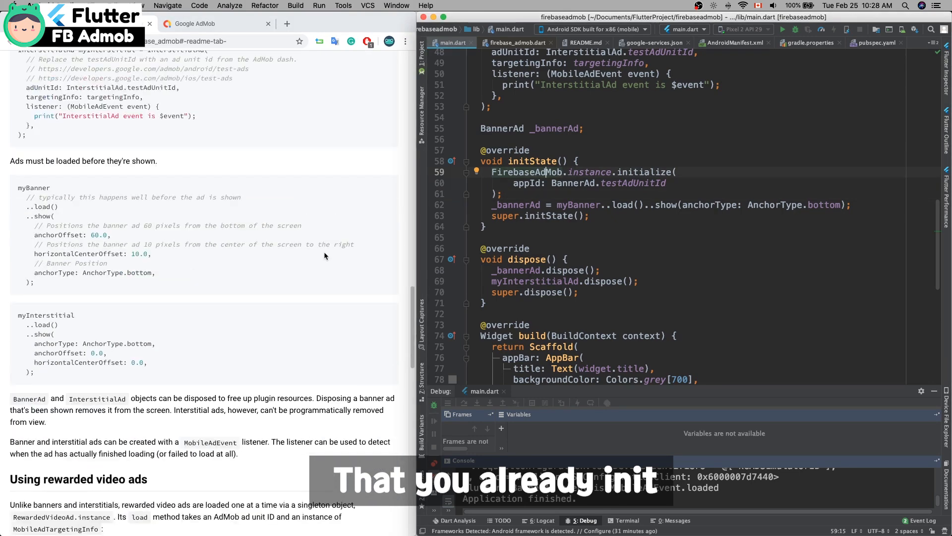
scroll("down", 3)
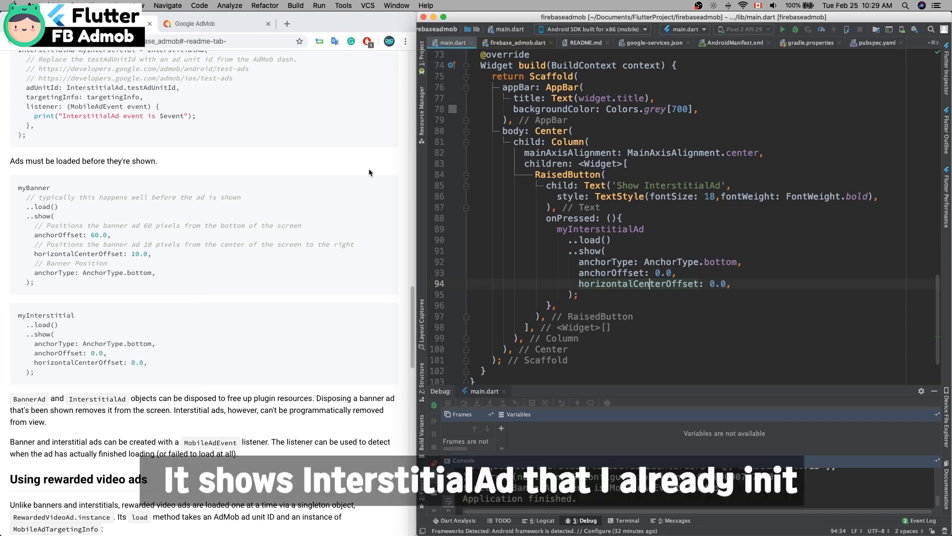
Review main.dart's testAdUnitId values, then switch to the Google AdMob home dashboard
scroll("up", 3)
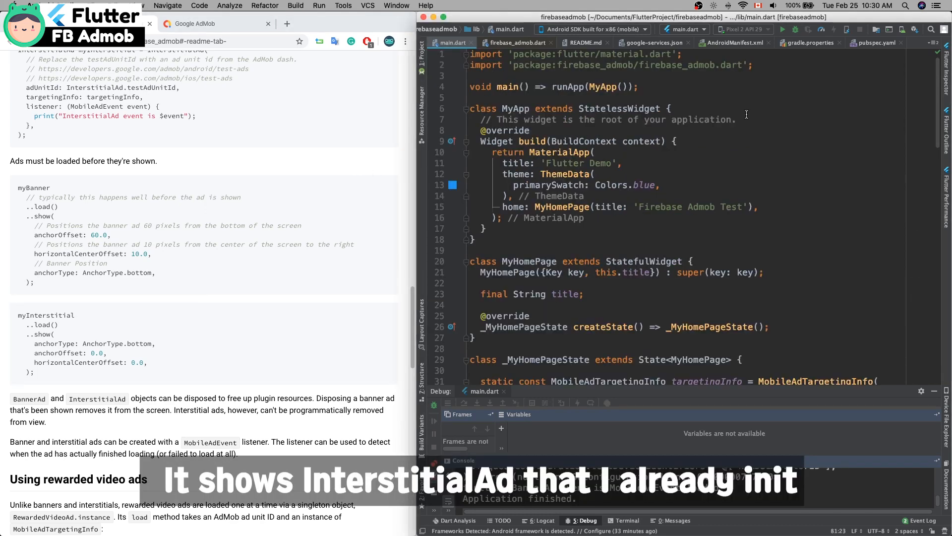
left_click(195, 24)
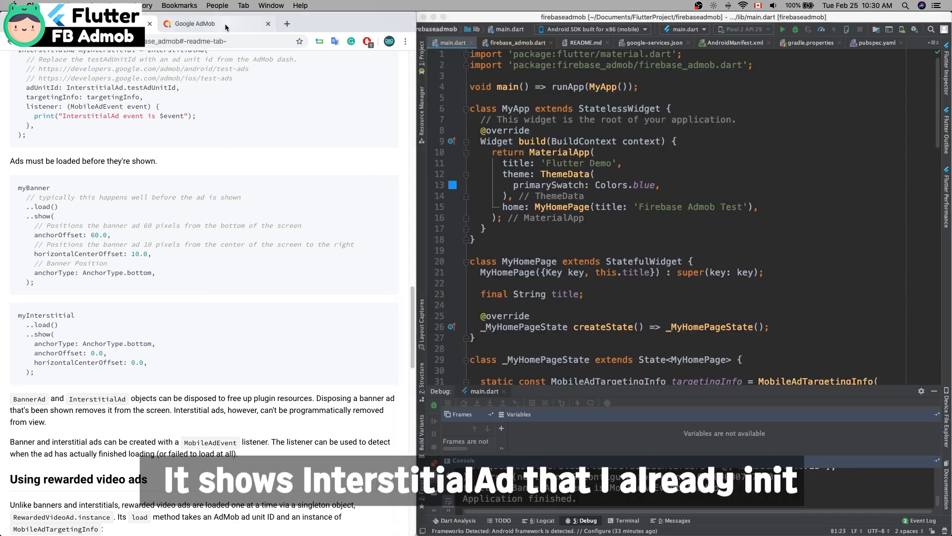
scroll("down", 3)
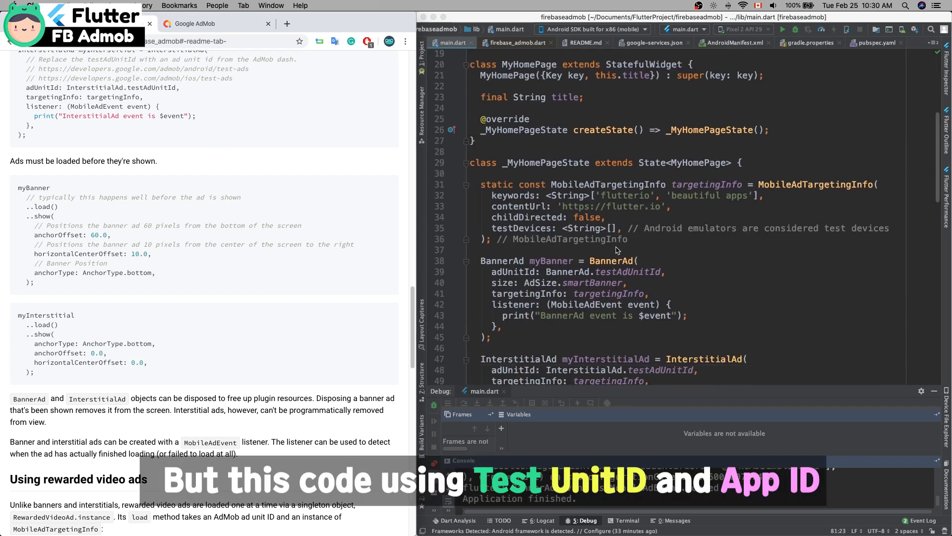
scroll("down", 3)
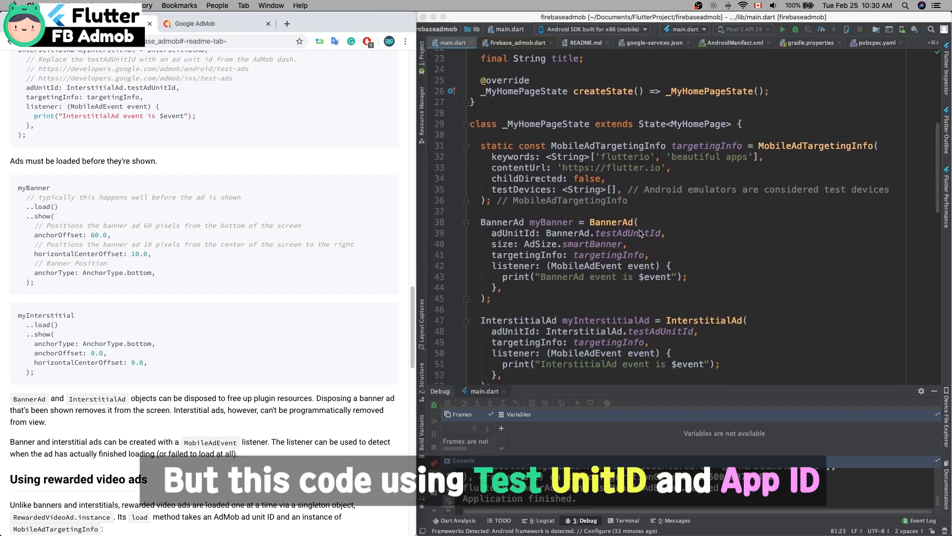
left_click(633, 233)
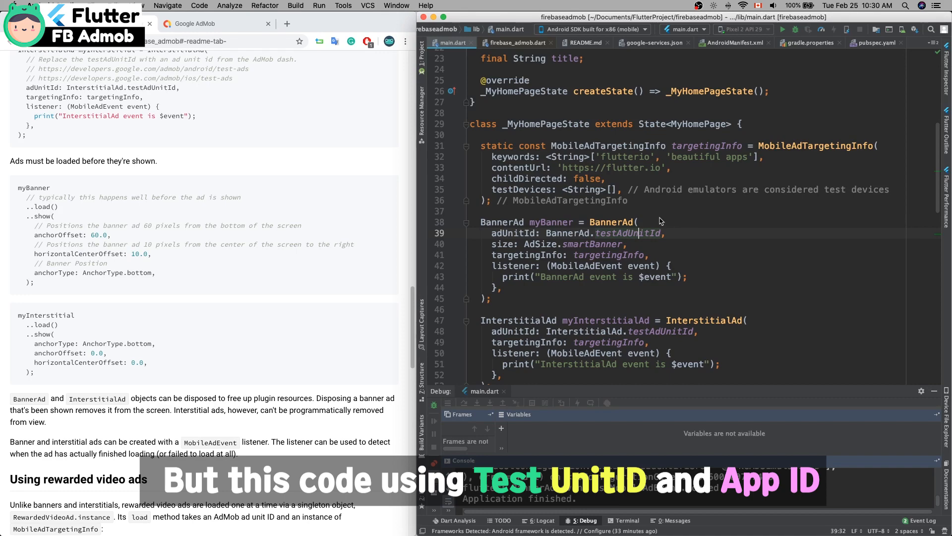
scroll("down", 3)
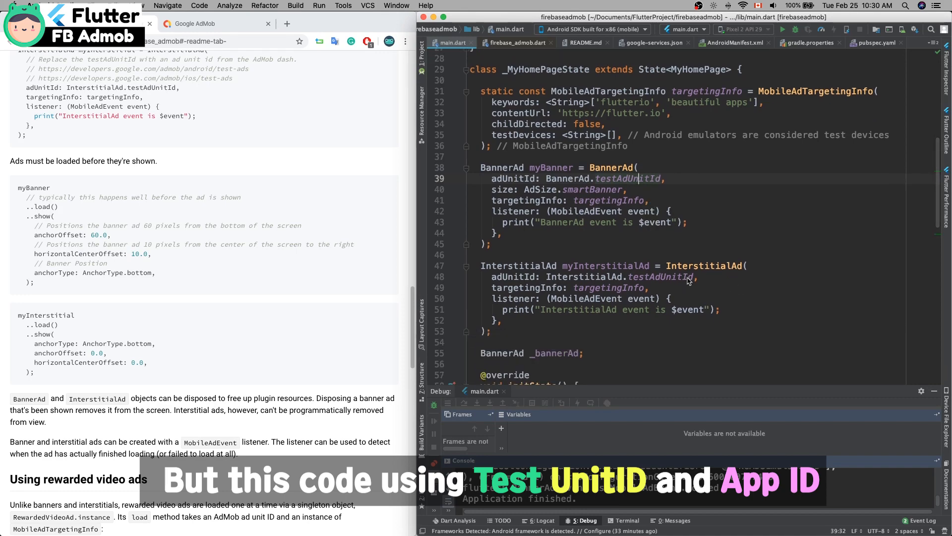
scroll("down", 3)
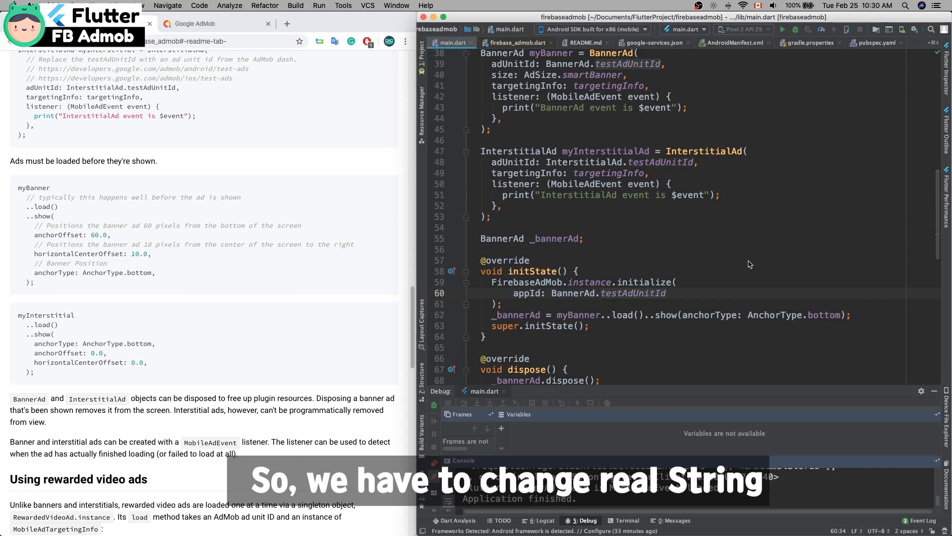
scroll("down", 3)
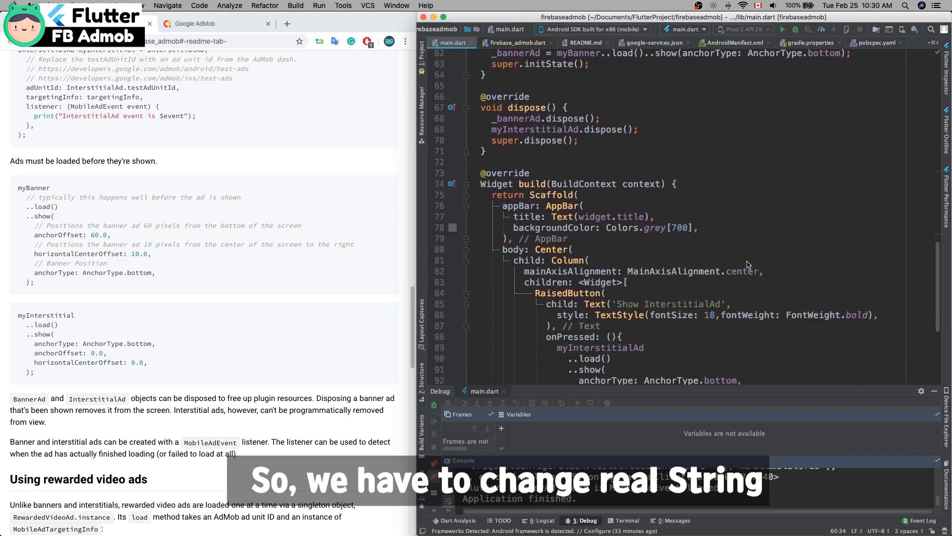
left_click(214, 24)
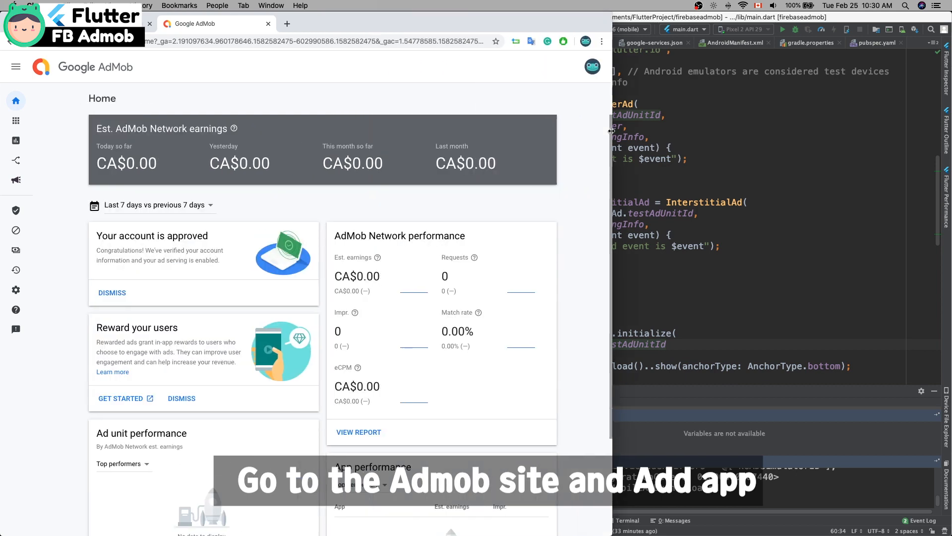
mouse_move(16, 120)
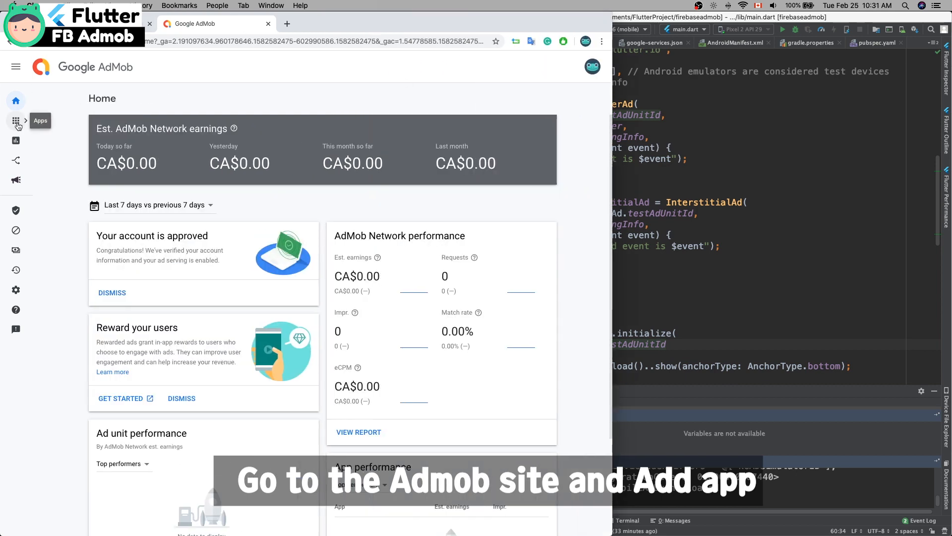
Add an unpublished app from AdMob's Apps list and start entering its name, FlutterAndroidTest
left_click(16, 121)
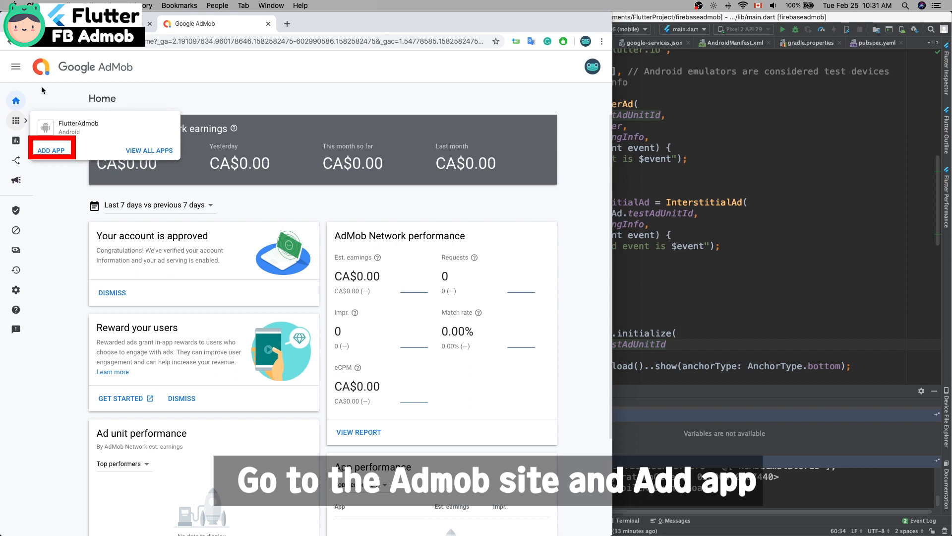
mouse_move(51, 149)
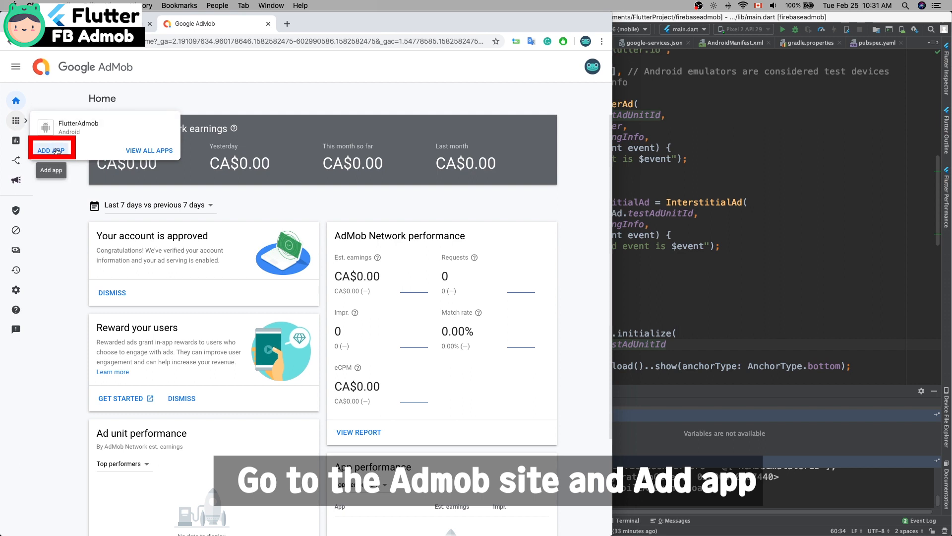
left_click(50, 149)
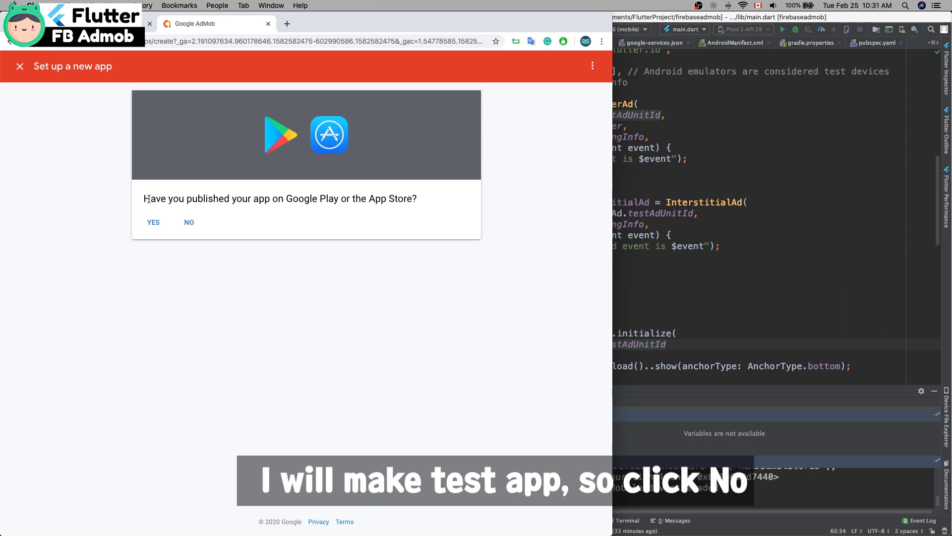
left_click(189, 221)
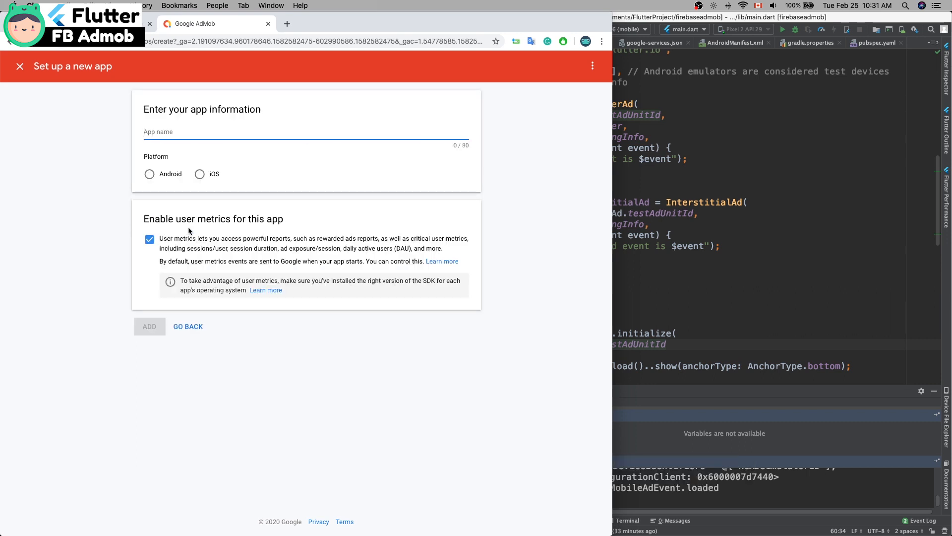
left_click(149, 174)
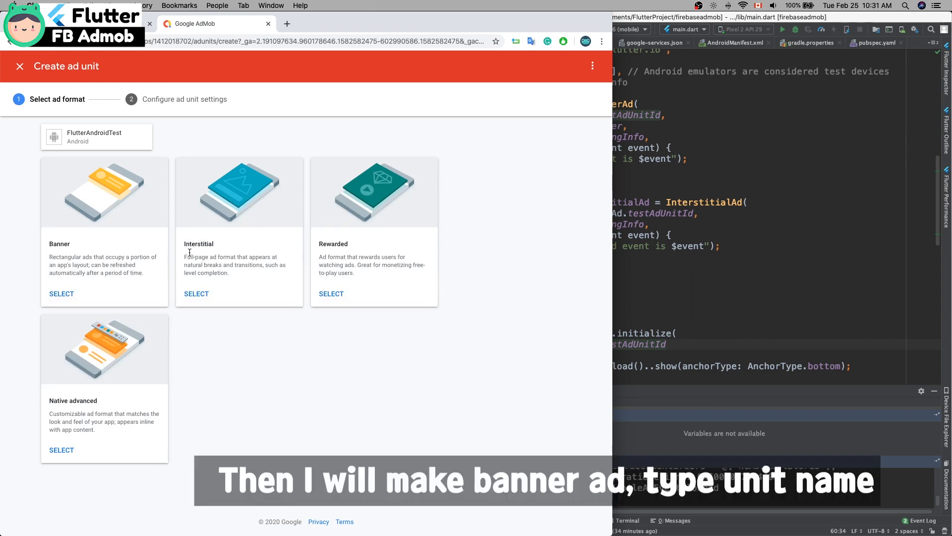
Create the banner ad unit 'banner_test_' and select its app ID for copying
left_click(61, 293)
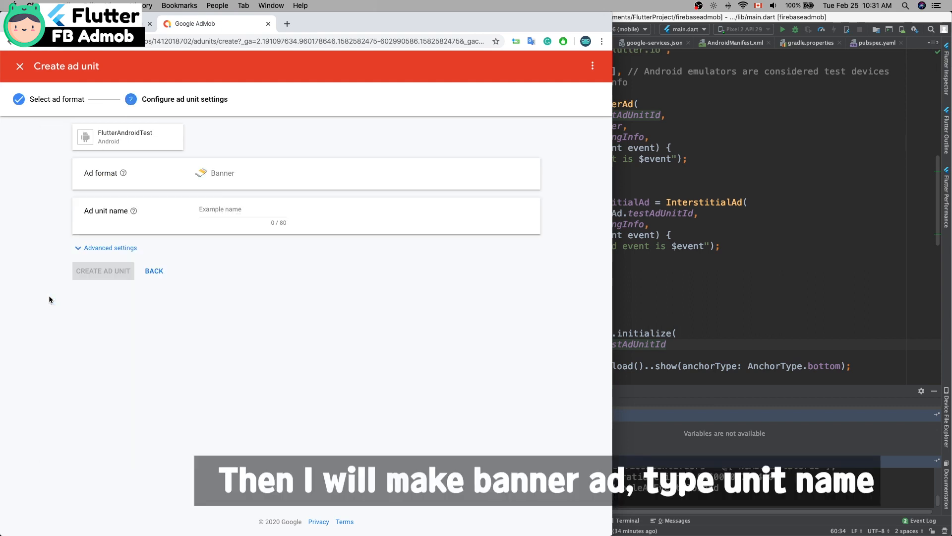
type("banner_test_")
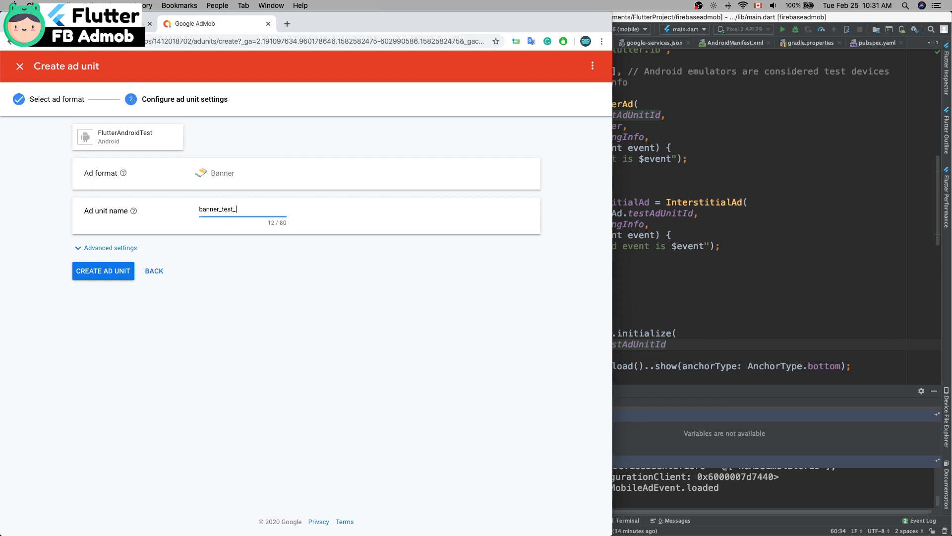
left_click(102, 270)
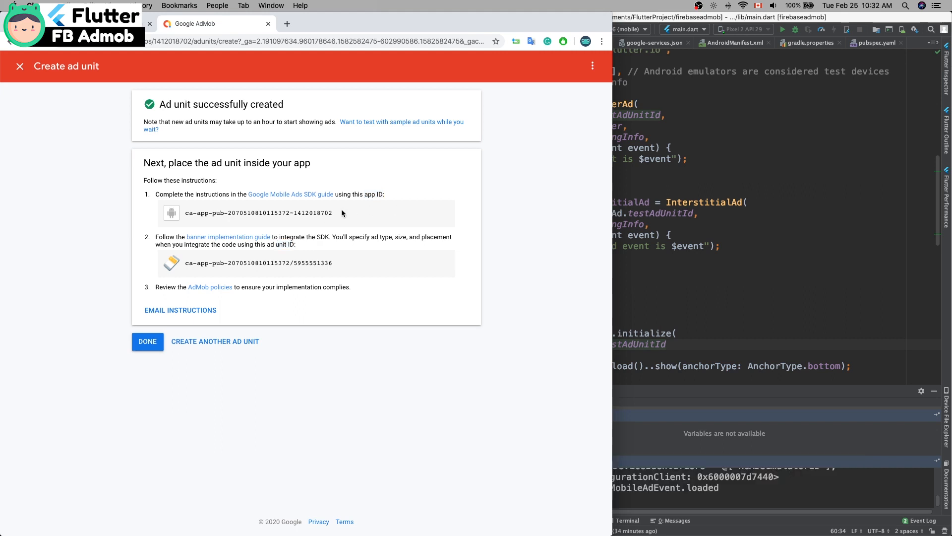
triple_click(259, 213)
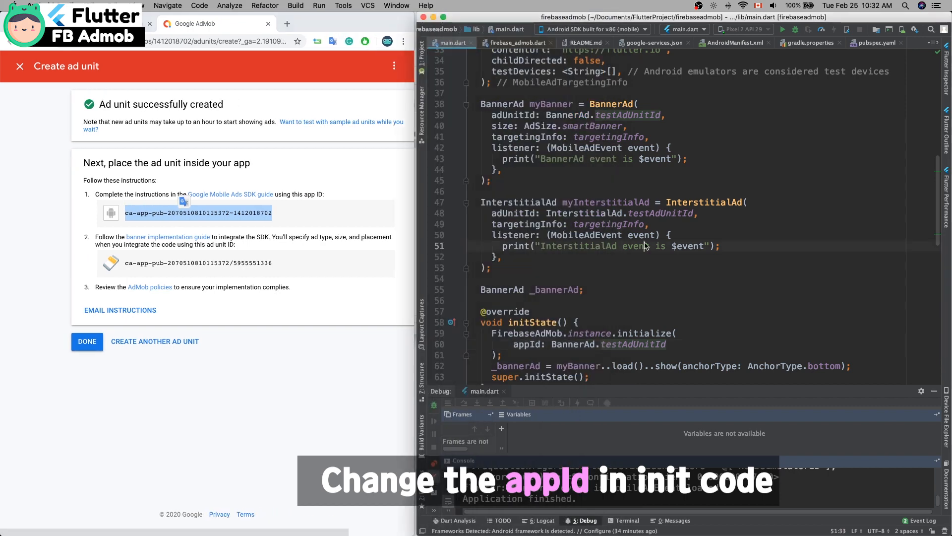
scroll("down", 3)
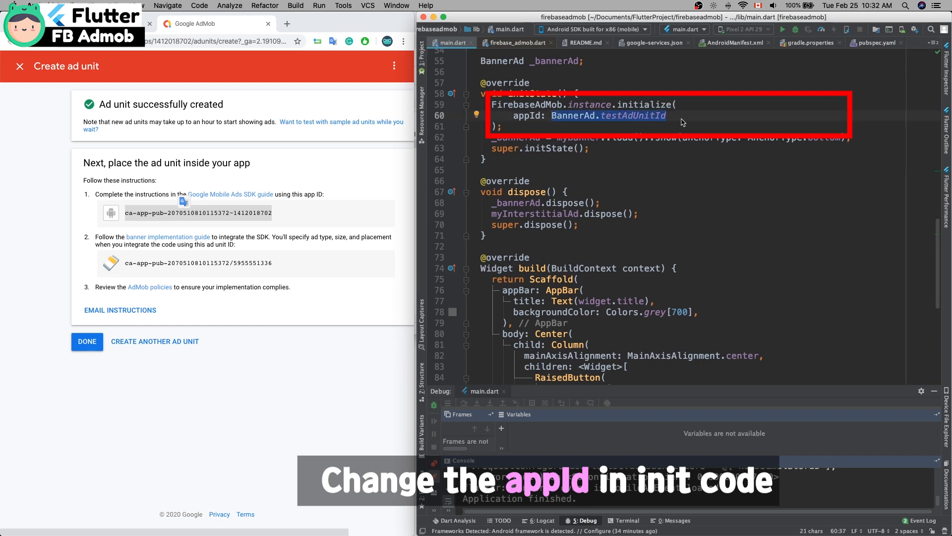
type("'ca-app-pub-2070510810115372~1412018702'")
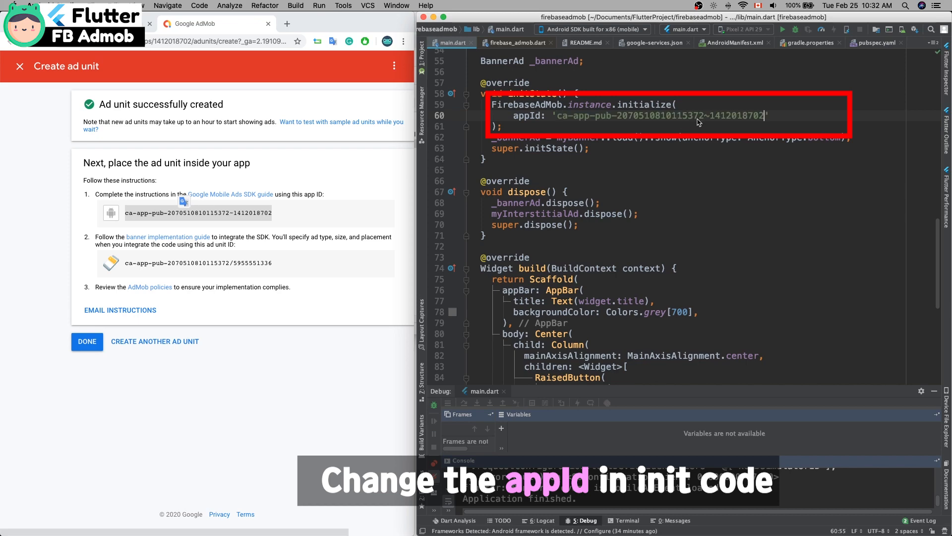
scroll("up", 3)
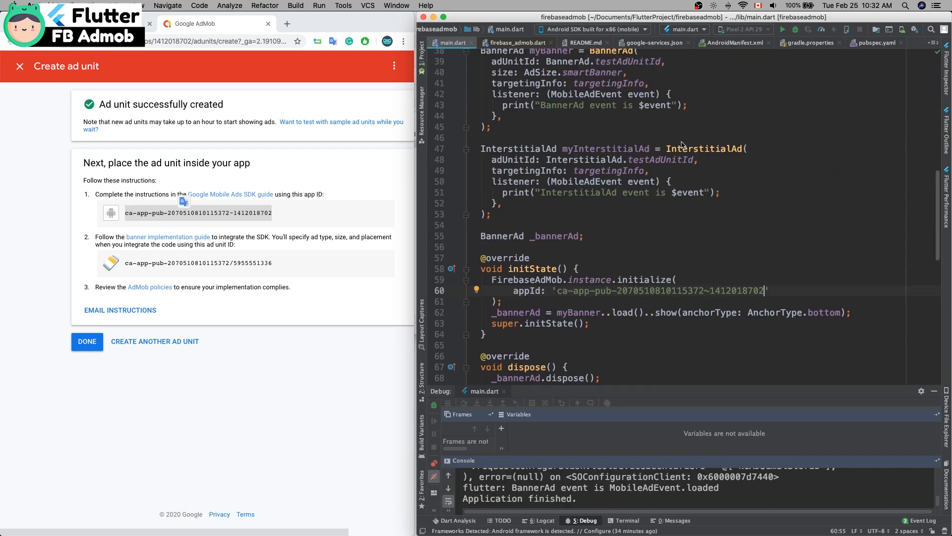
left_click(421, 62)
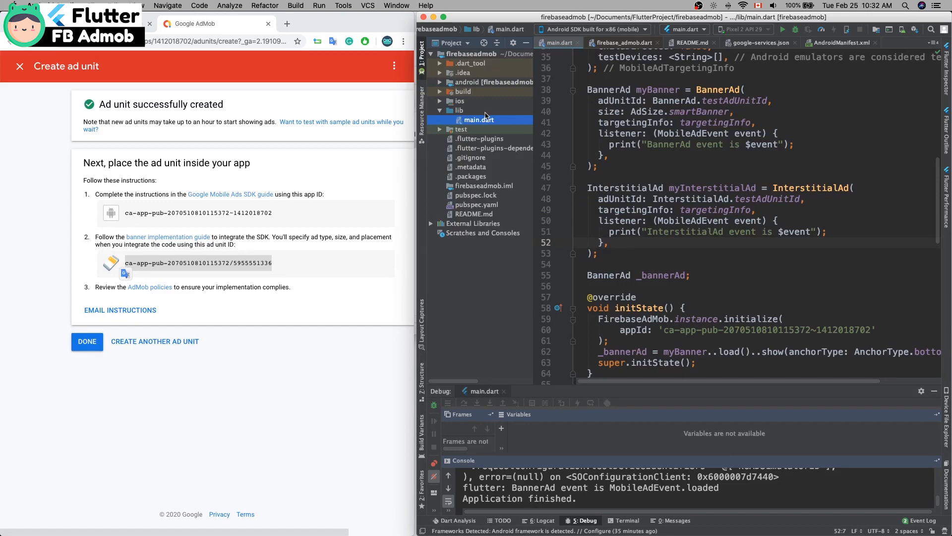
left_click(440, 82)
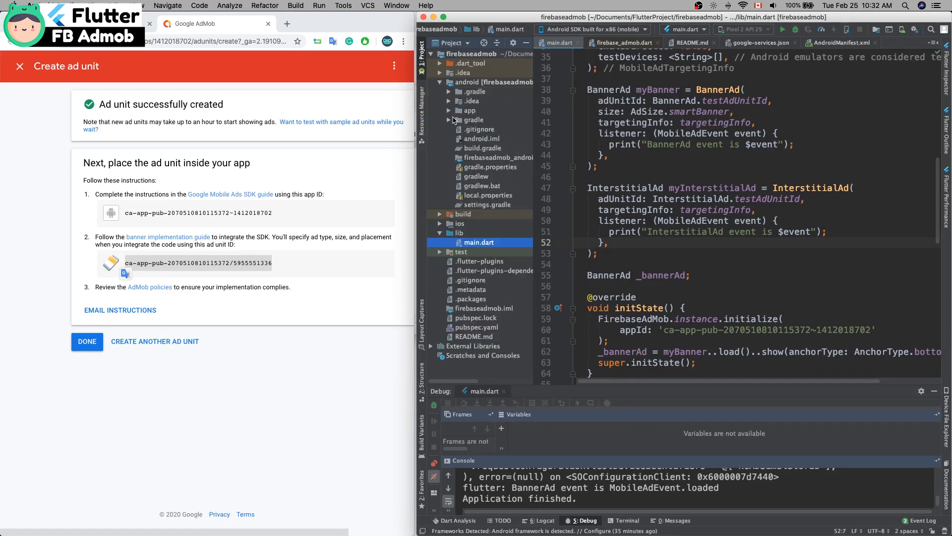
left_click(450, 110)
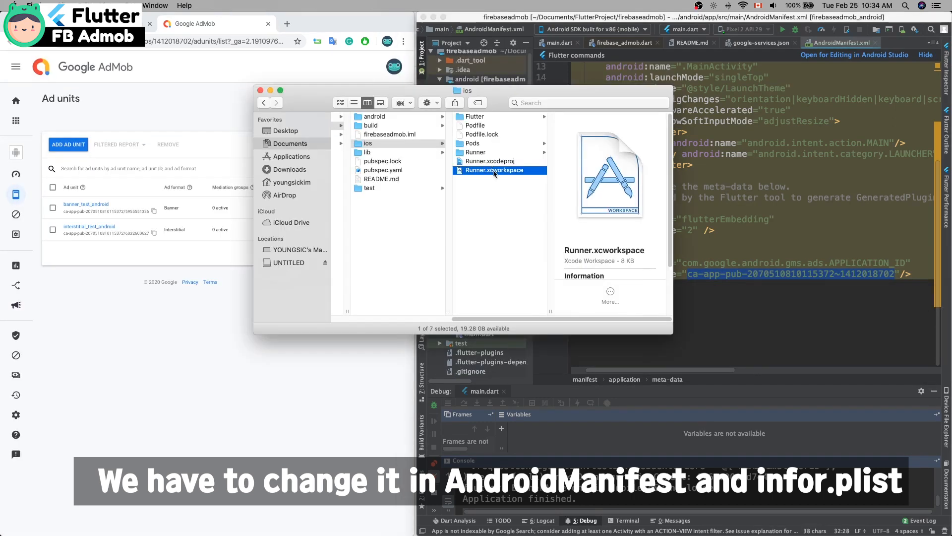
double_click(495, 170)
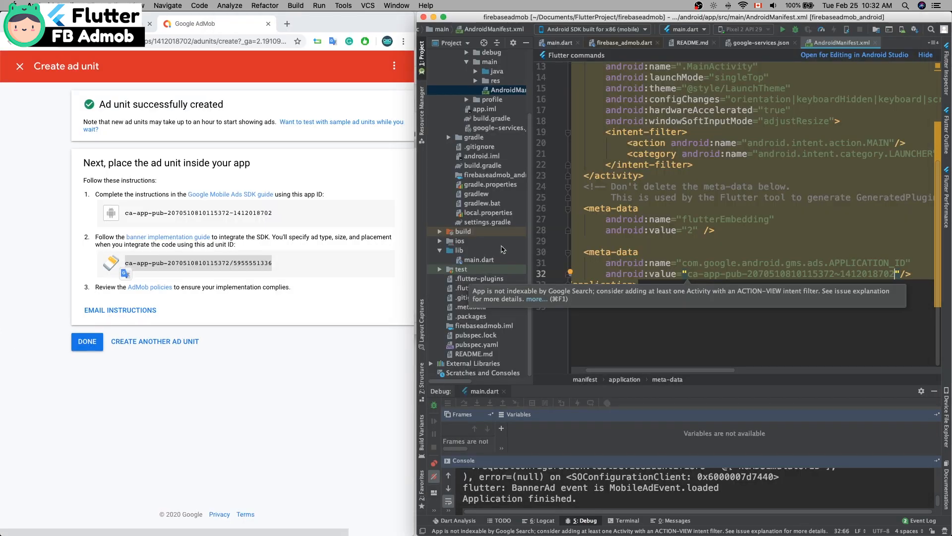
left_click(478, 259)
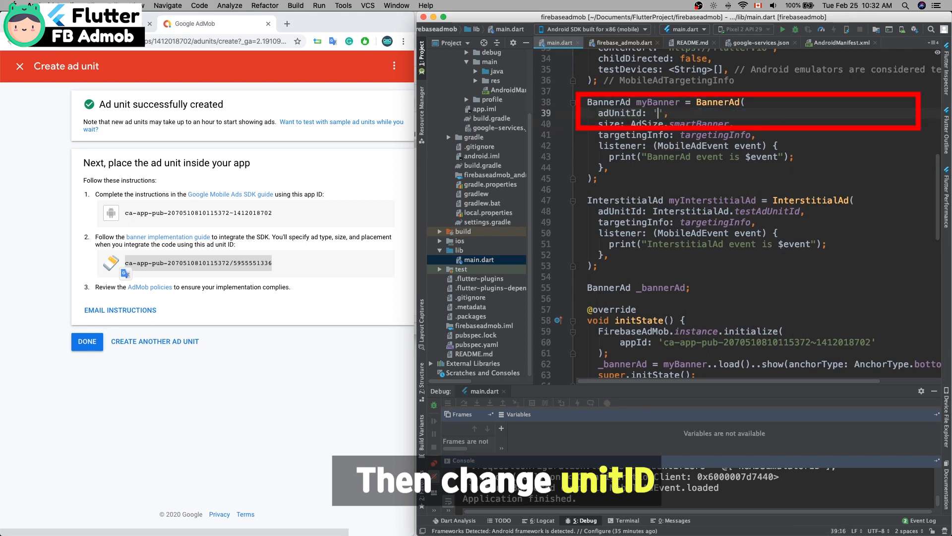
type("ca-app-pub-2070510810115372/5955551336")
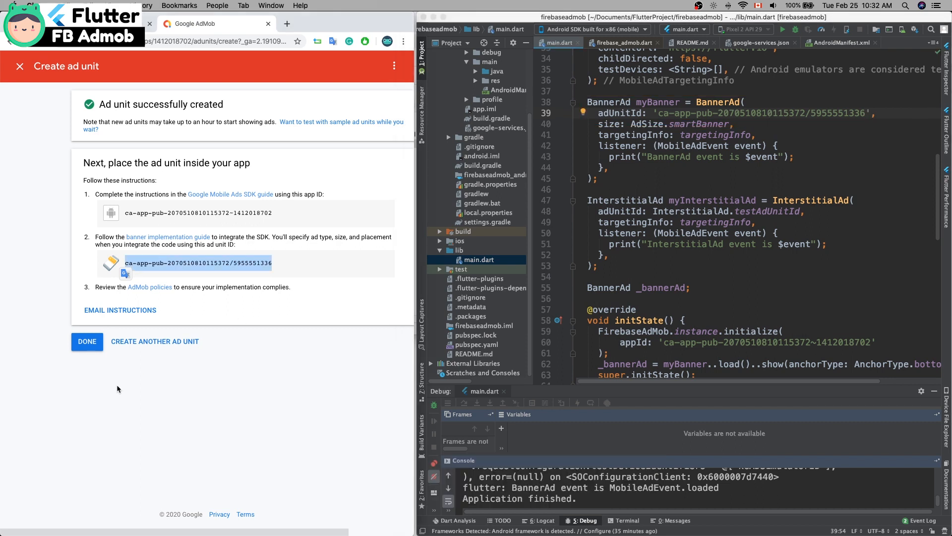
left_click(87, 341)
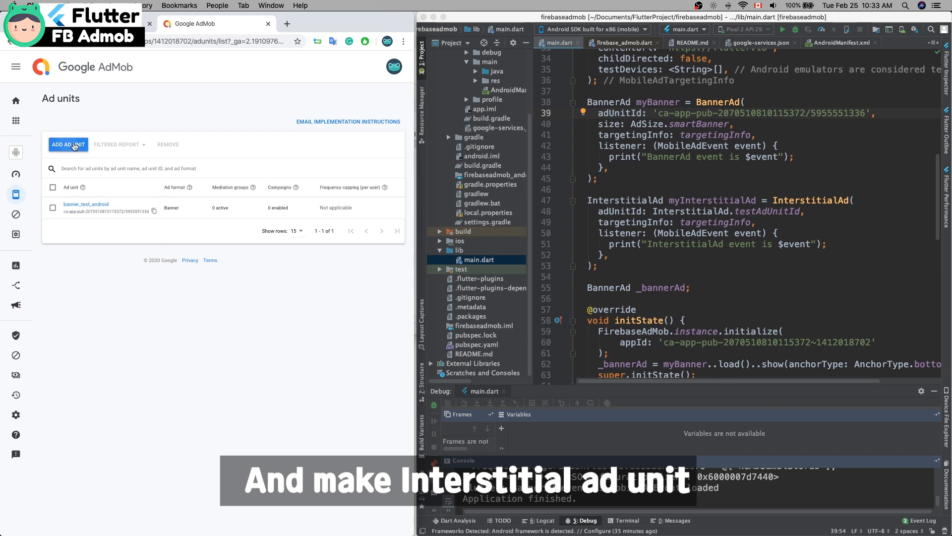
Add an Interstitial ad unit named interstitial_test_android in AdMob
left_click(68, 145)
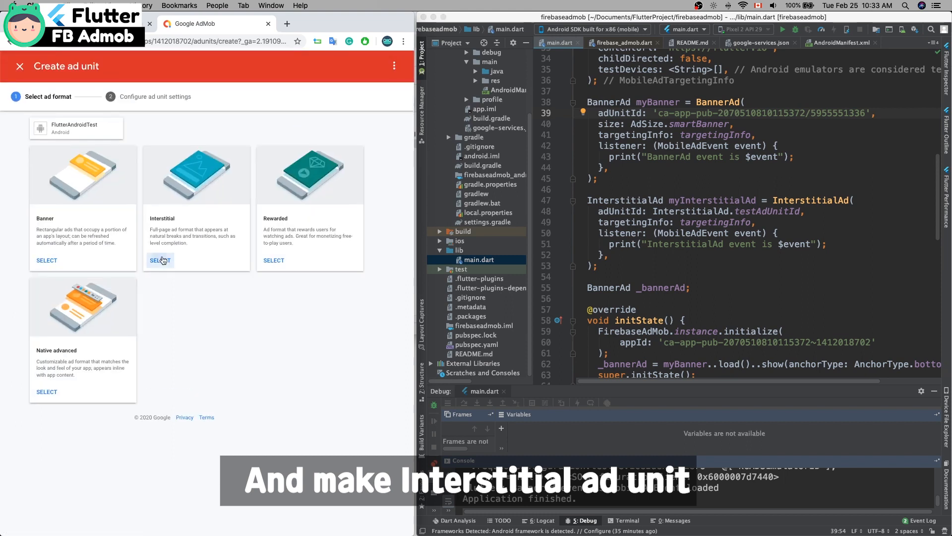
left_click(160, 260)
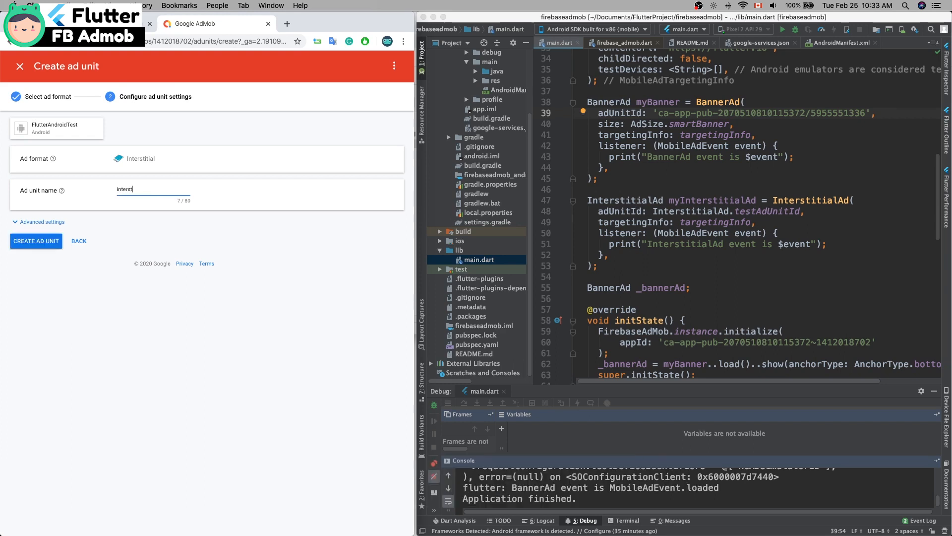
type("interstitial_test_android")
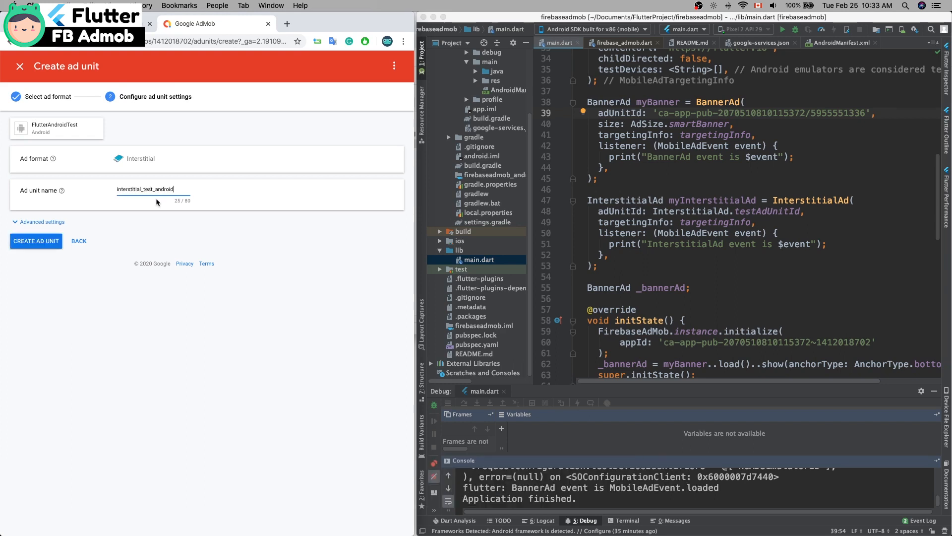
left_click(36, 240)
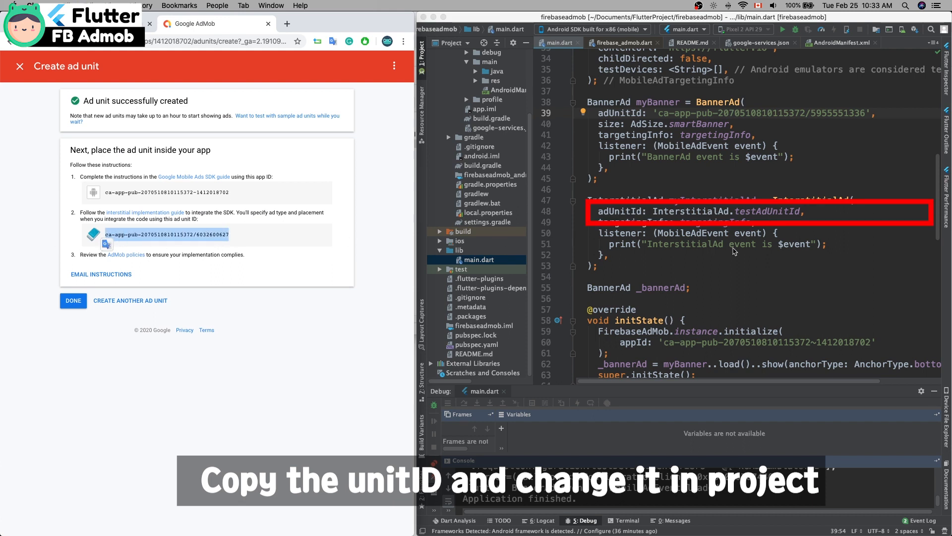
double_click(771, 211)
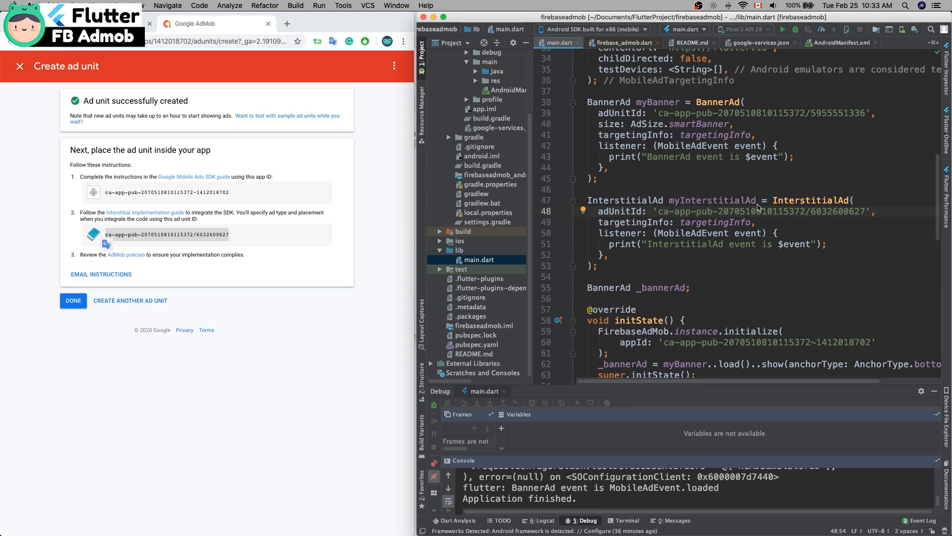
scroll("down", 3)
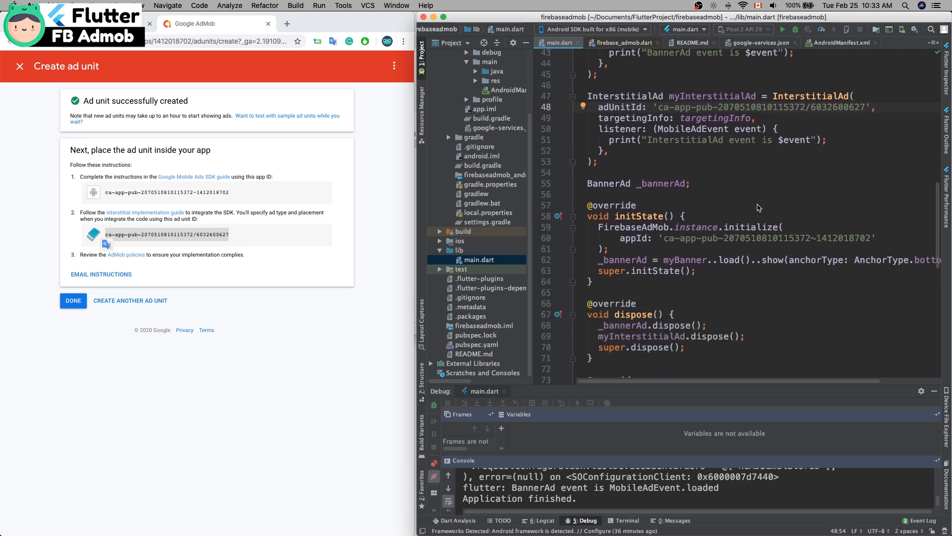
scroll("down", 3)
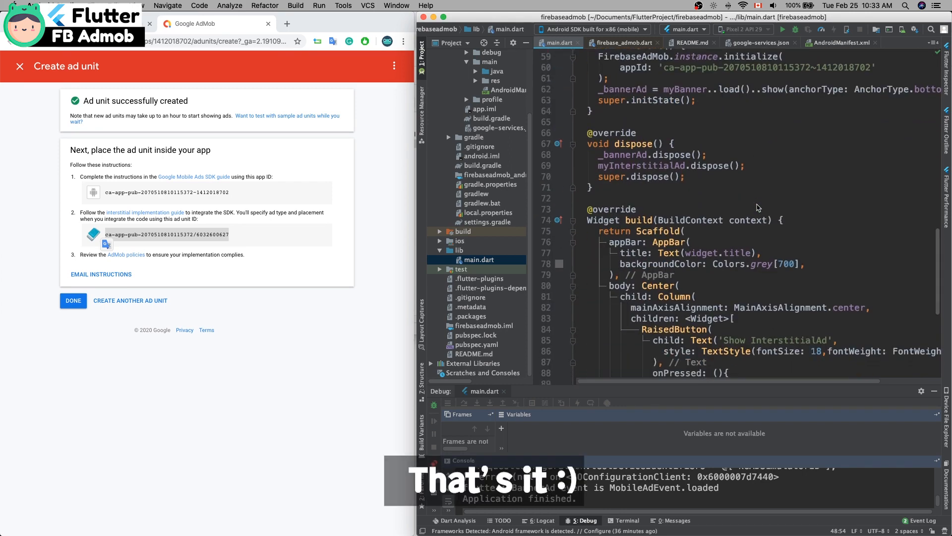